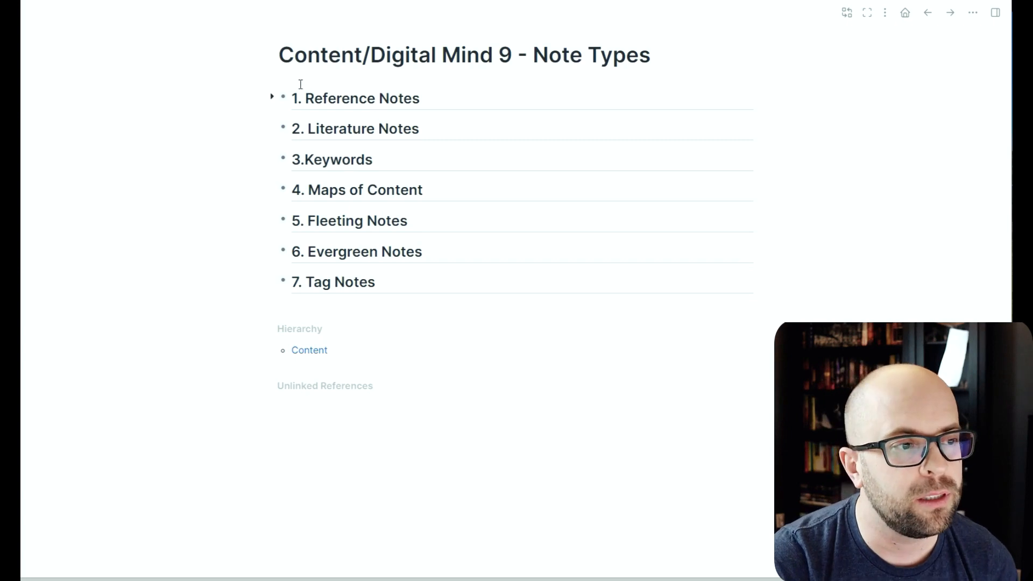
# - Zoom into the '1. Reference Notes' block to show its purpose, structure and example
pyautogui.click(271, 96)
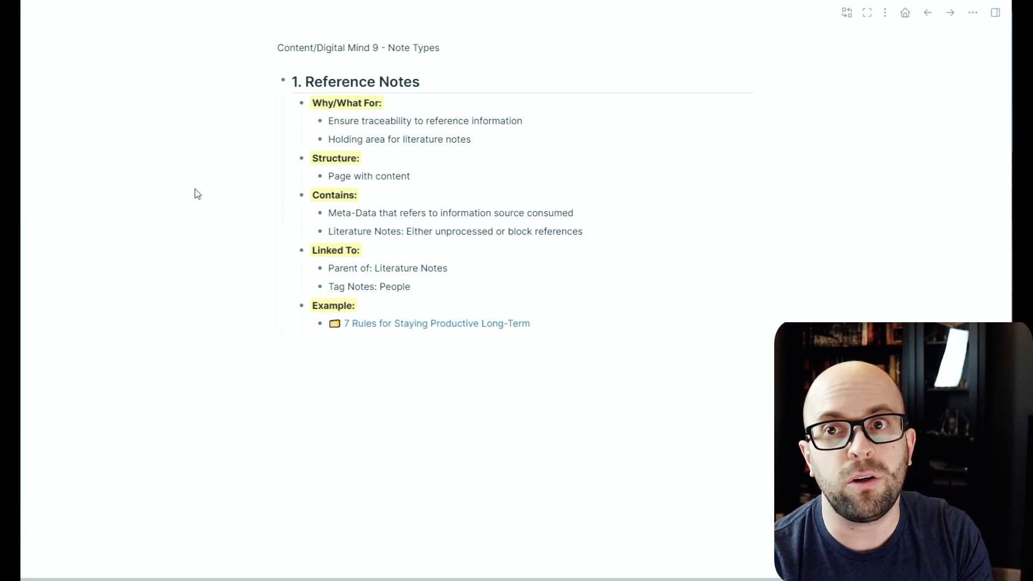
pyautogui.moveTo(276, 219)
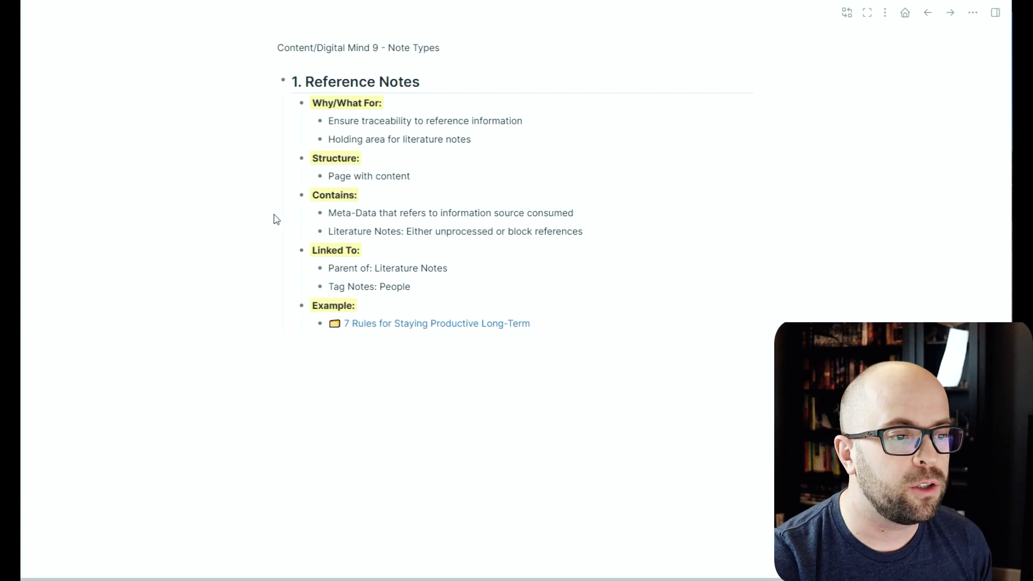
pyautogui.moveTo(377, 329)
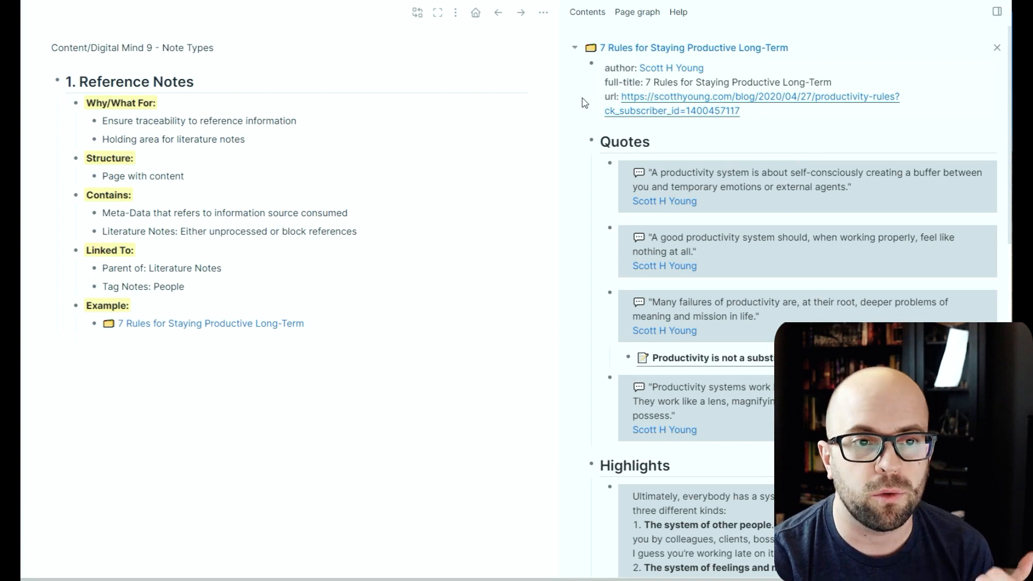
pyautogui.moveTo(569, 117)
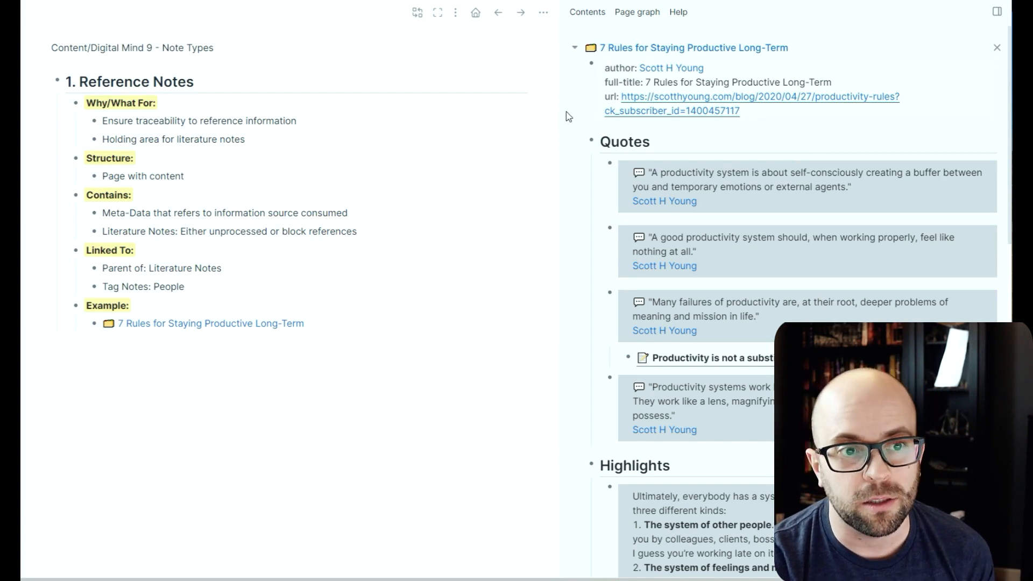
pyautogui.moveTo(692, 217)
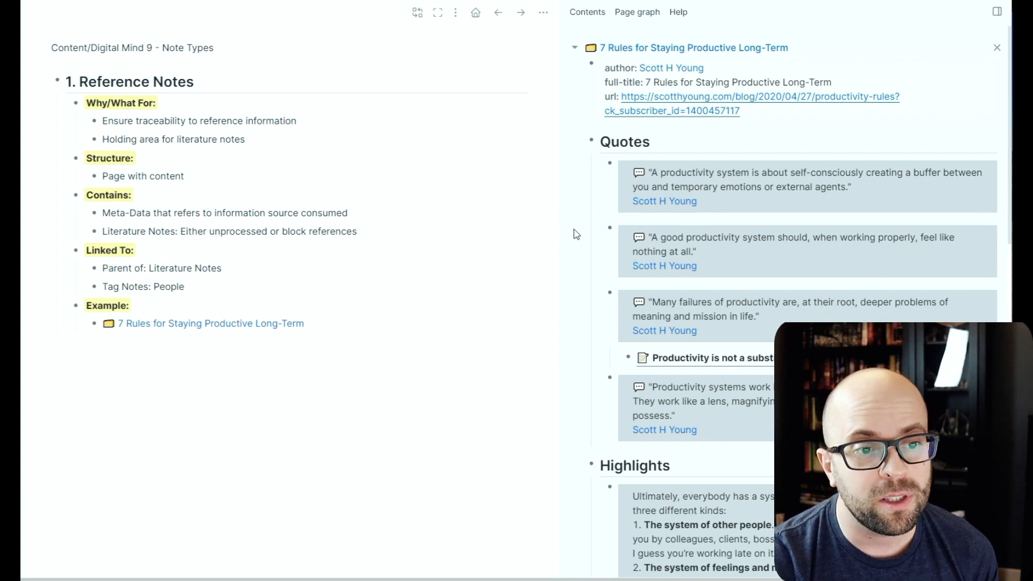
# - Scroll through the quotes on the '7 Rules for Staying Productive Long-Term' page
pyautogui.scroll(-3)
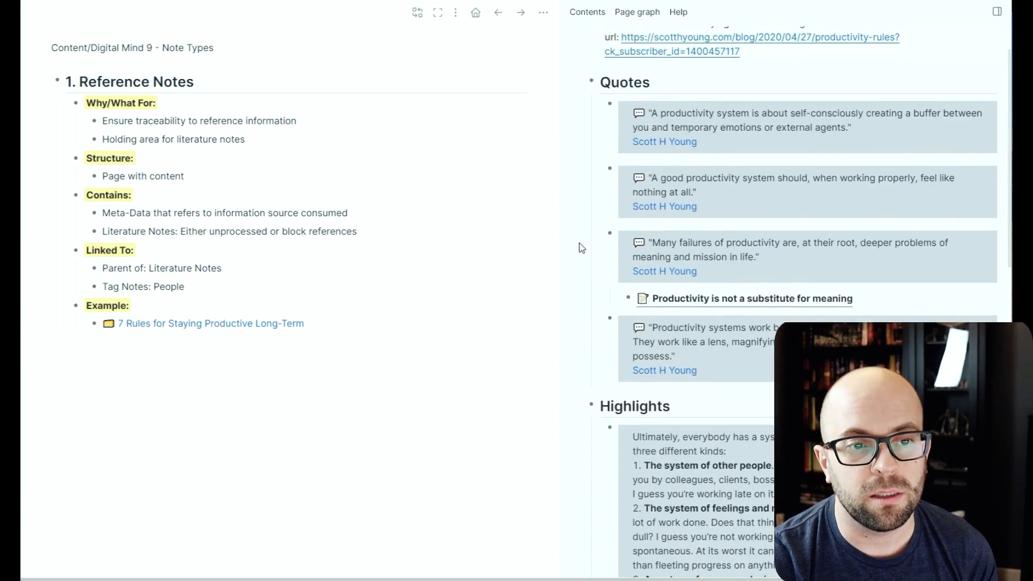
pyautogui.scroll(-3)
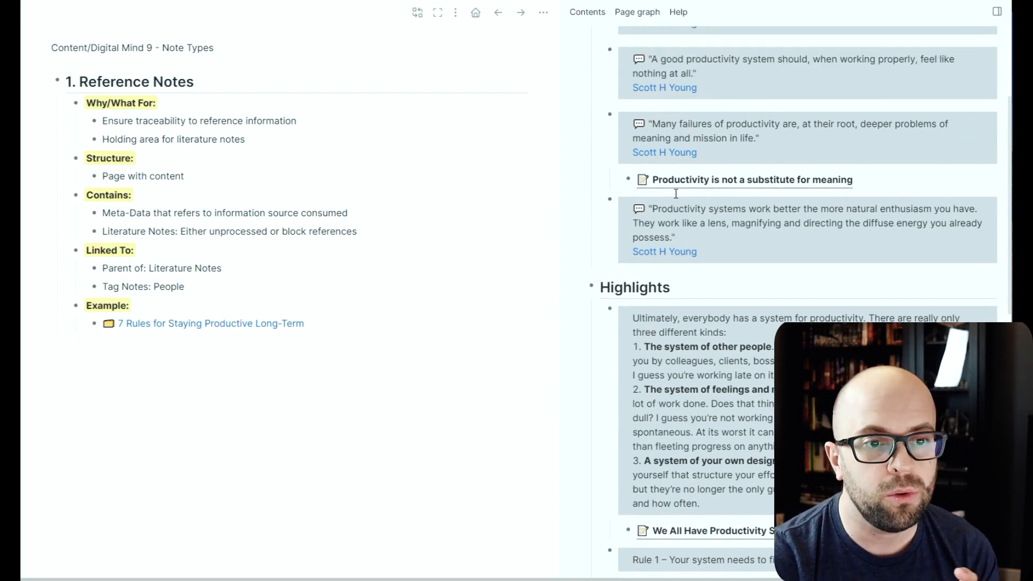
pyautogui.scroll(-3)
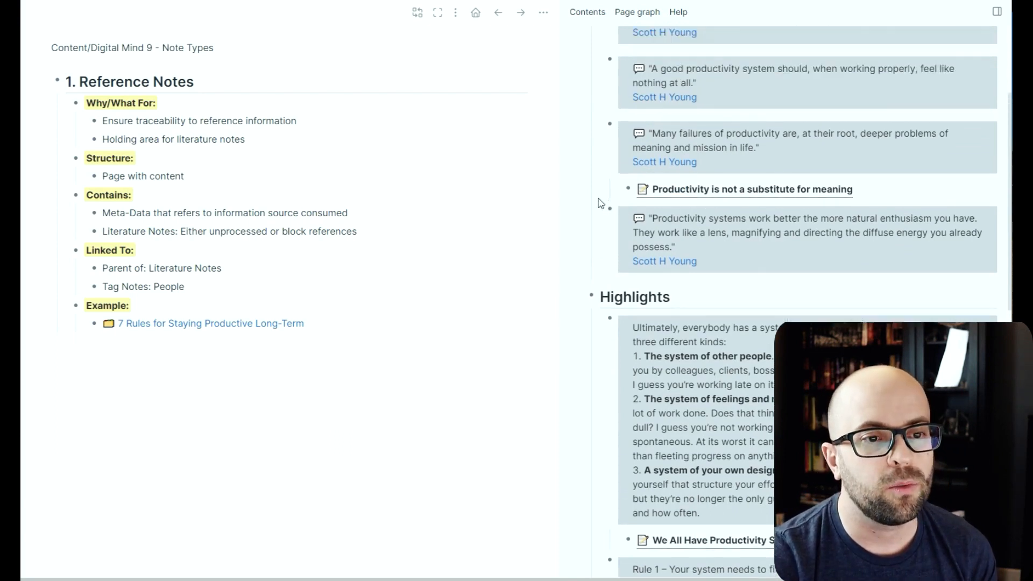
pyautogui.scroll(3)
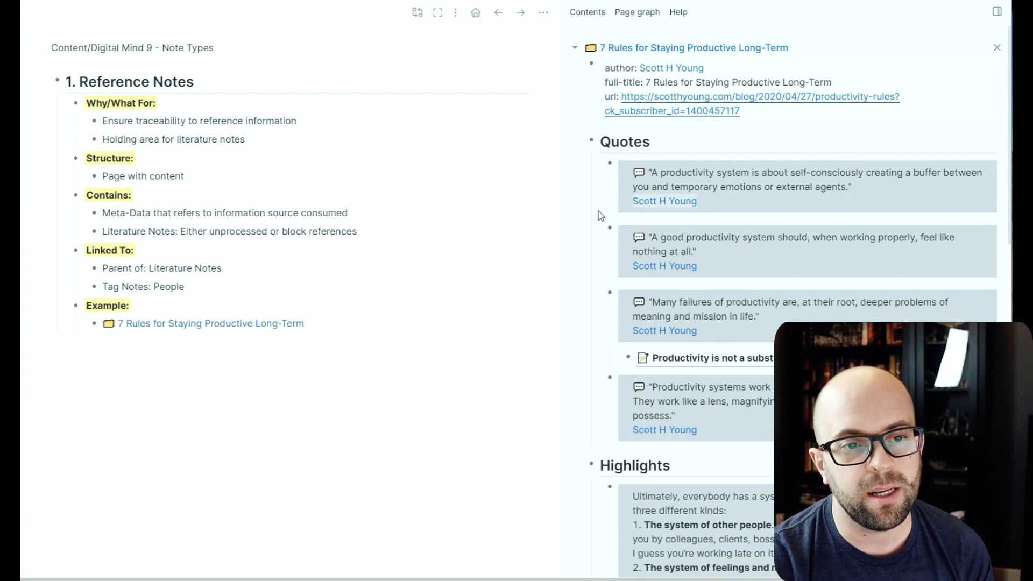
pyautogui.scroll(-3)
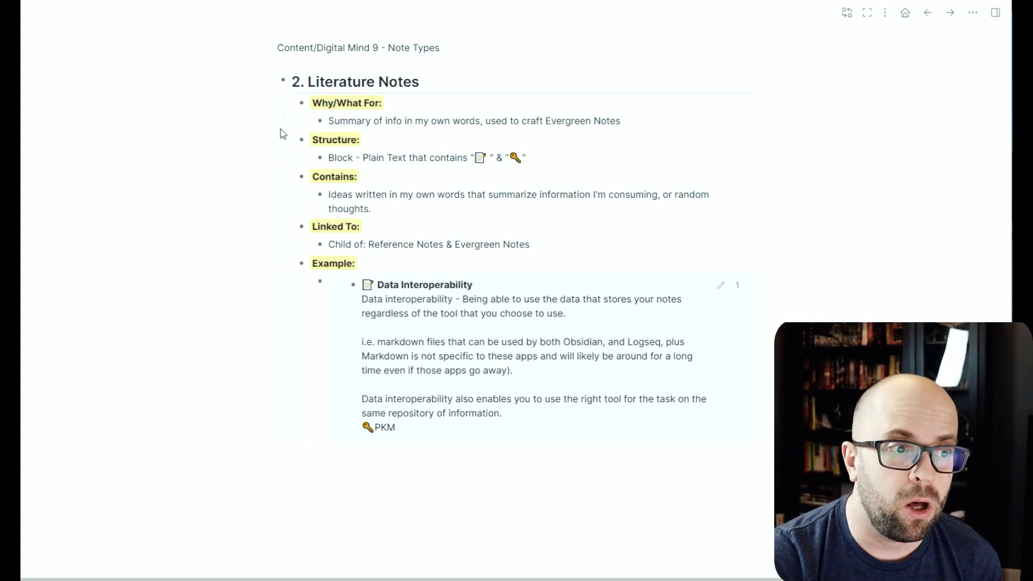
pyautogui.moveTo(559, 375)
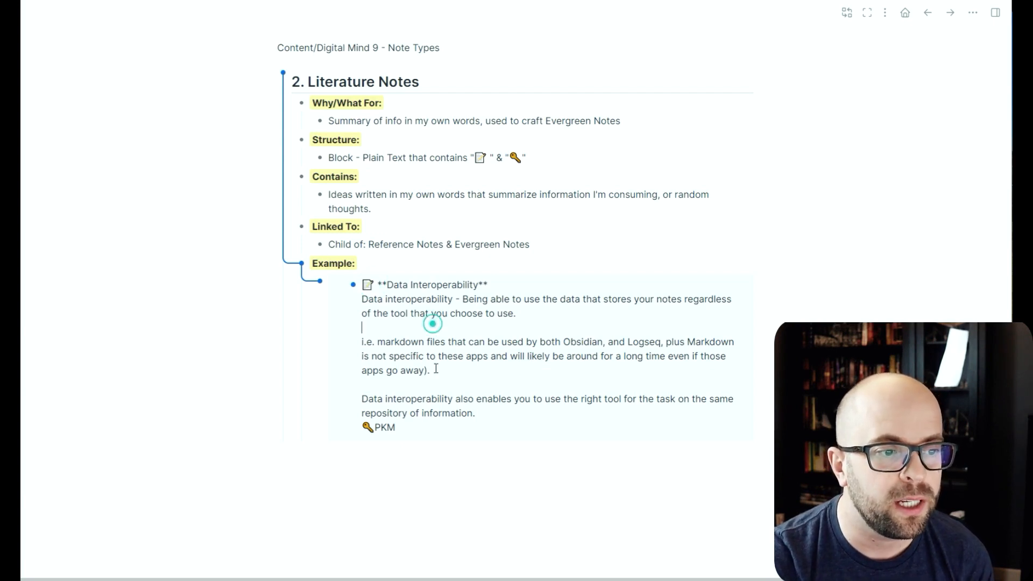
# - Edit the Data Interoperability example block to reveal its raw text and PKM tag
pyautogui.doubleClick(383, 427)
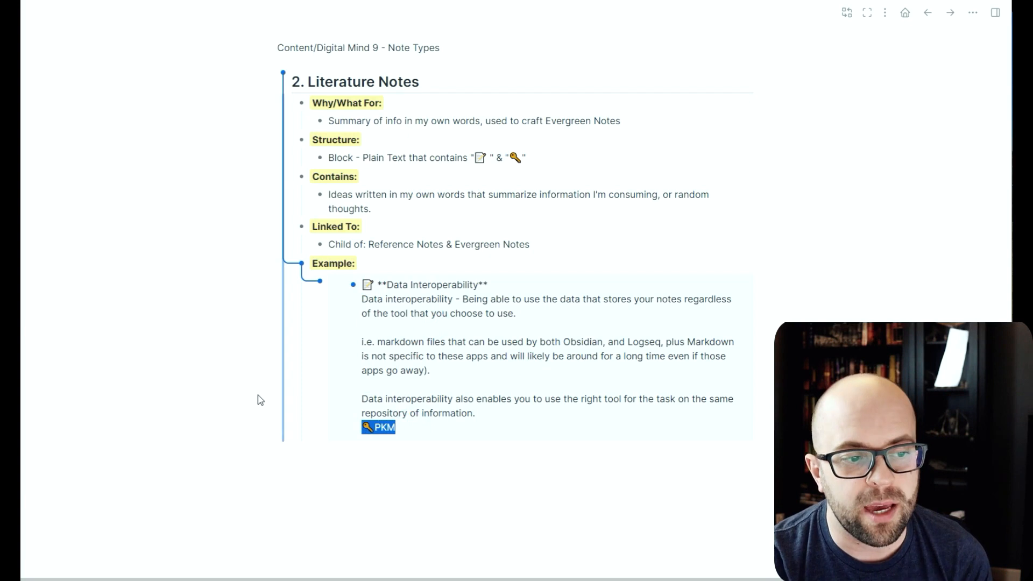
pyautogui.moveTo(193, 358)
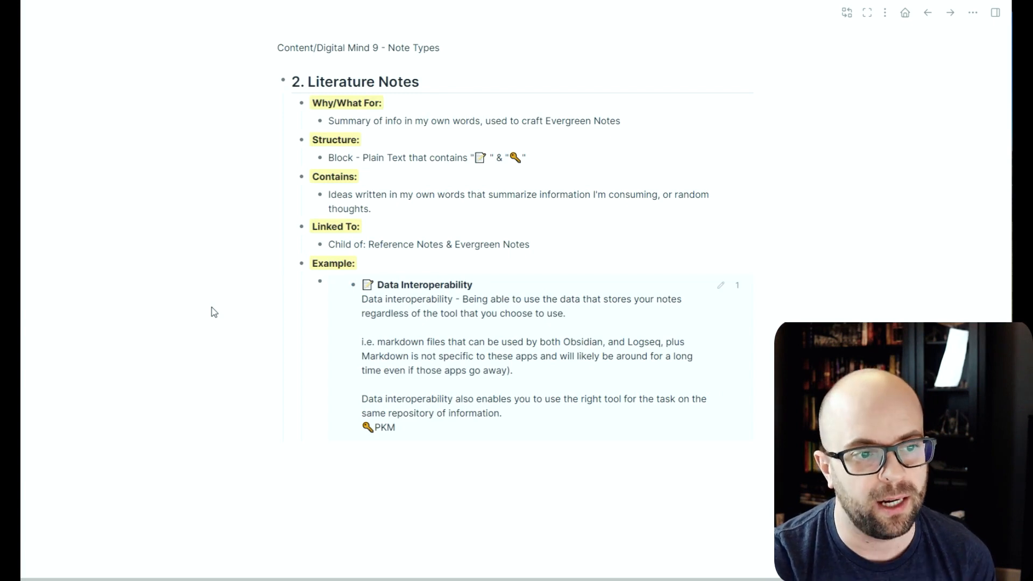
pyautogui.moveTo(247, 284)
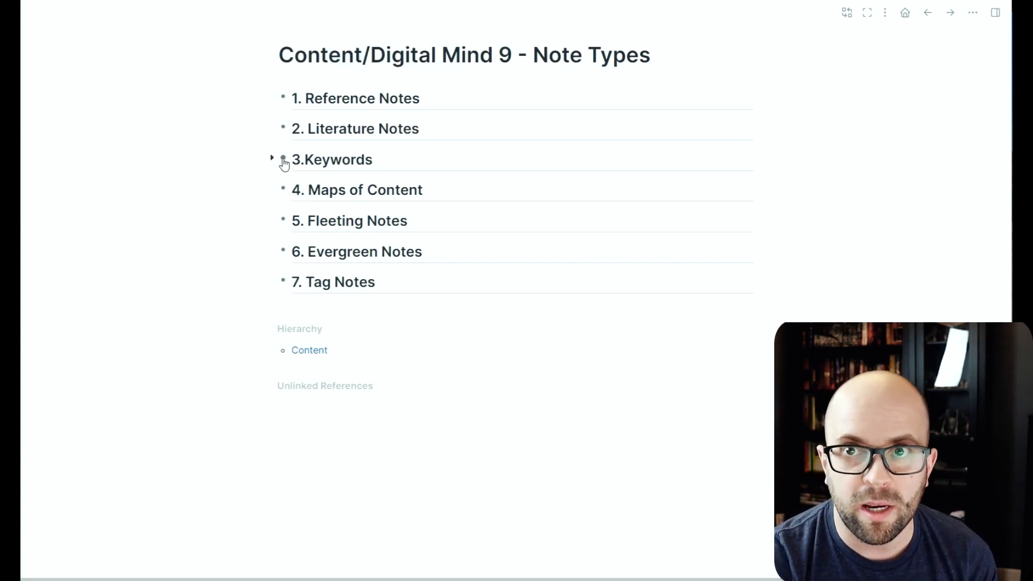
# - Zoom into the '3. Keywords' block with its Personal Knowledge Management example
pyautogui.click(282, 159)
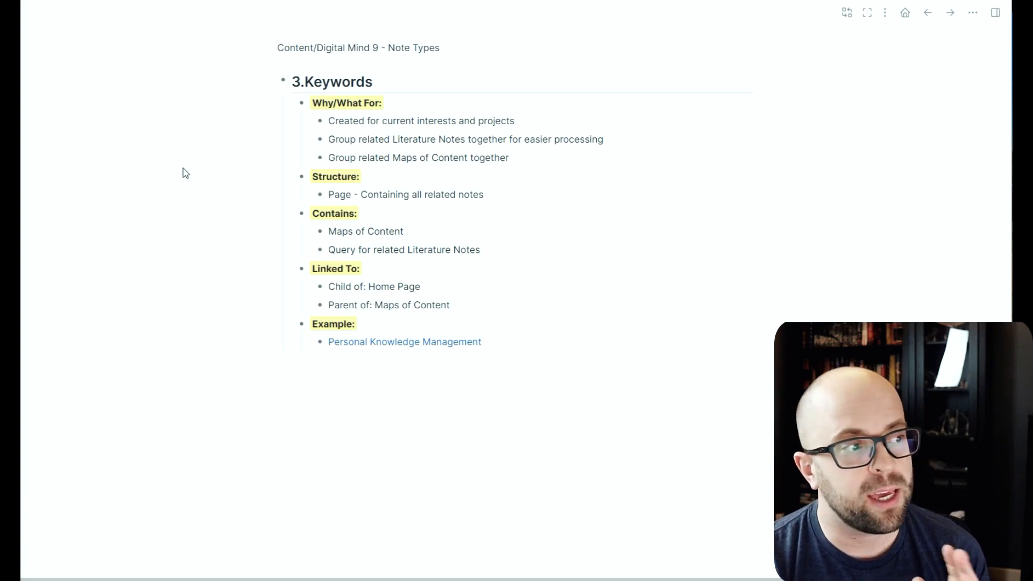
pyautogui.moveTo(192, 173)
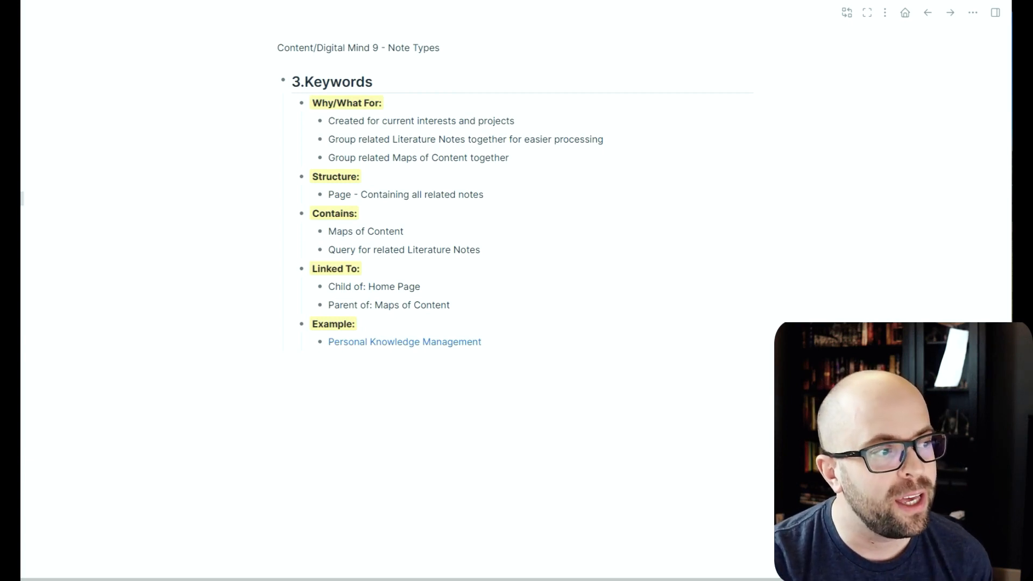
# - From Home, open Personal Knowledge Management and expand then collapse its Design block
pyautogui.click(905, 12)
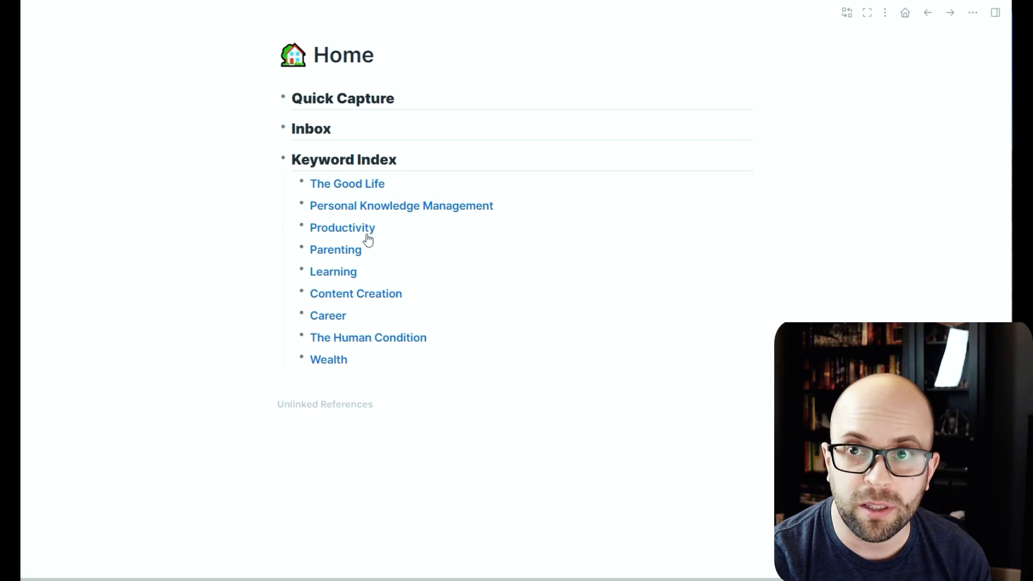
pyautogui.moveTo(367, 275)
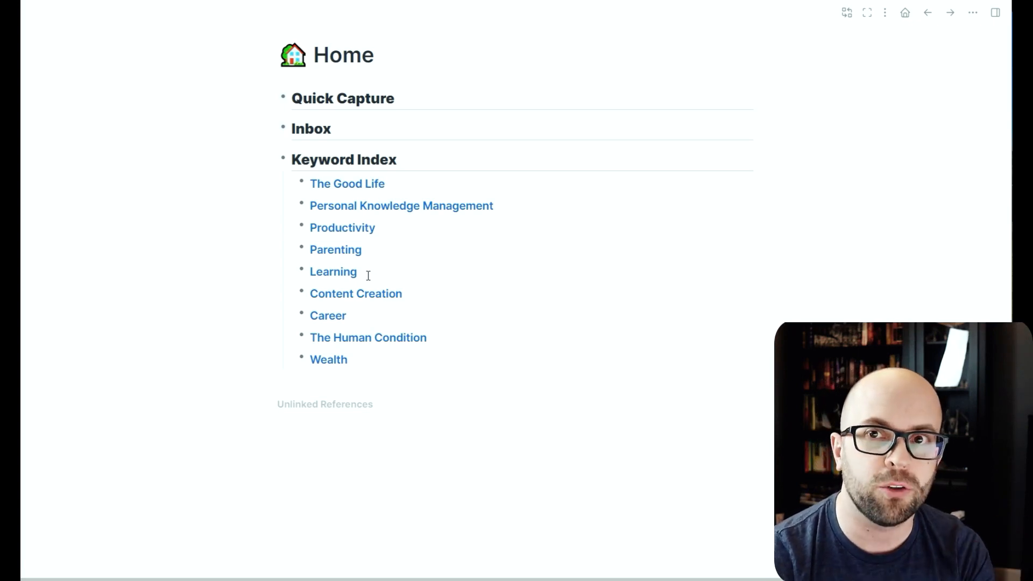
pyautogui.moveTo(420, 216)
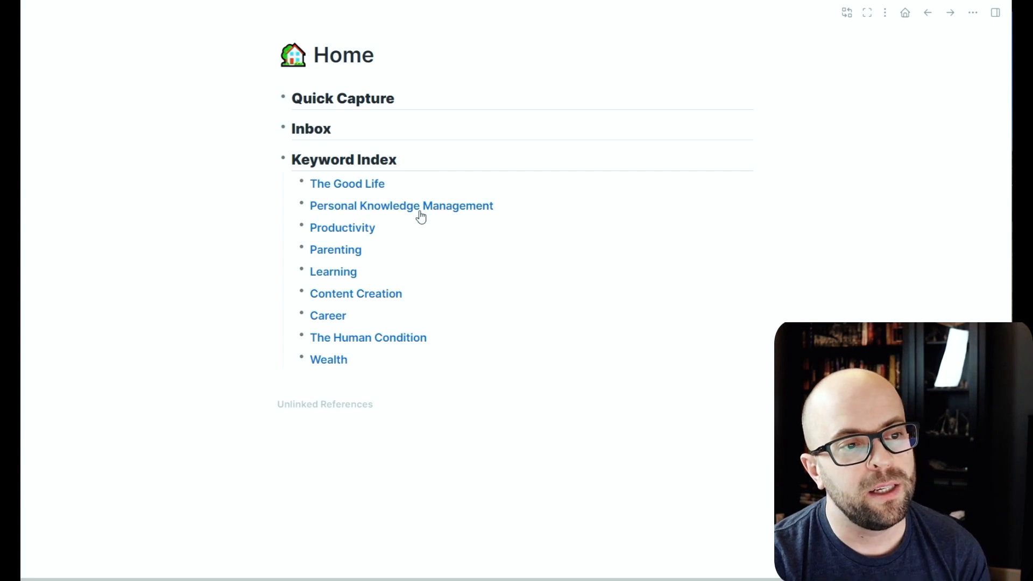
pyautogui.click(401, 206)
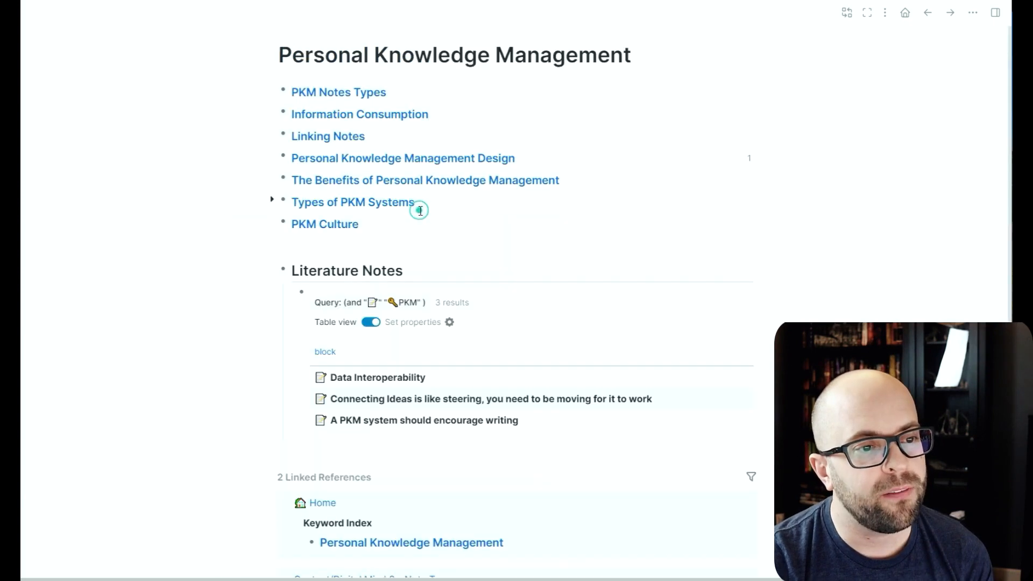
pyautogui.moveTo(155, 211)
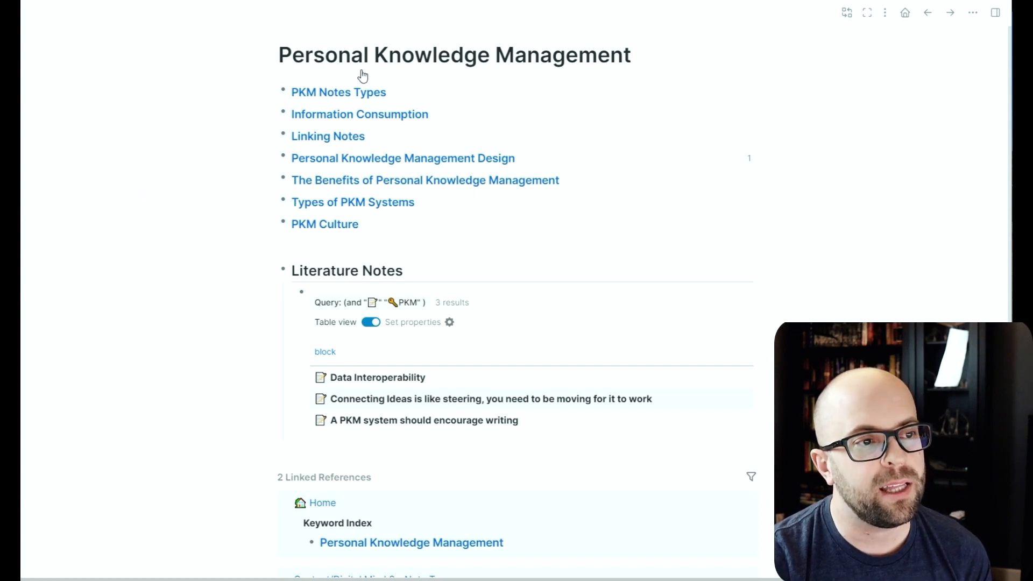
pyautogui.moveTo(250, 230)
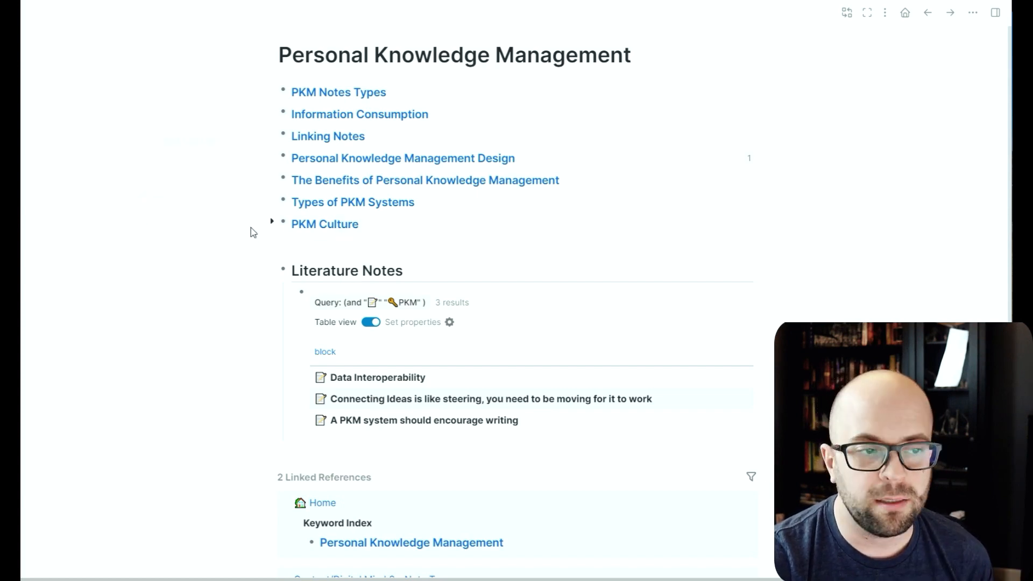
pyautogui.moveTo(176, 281)
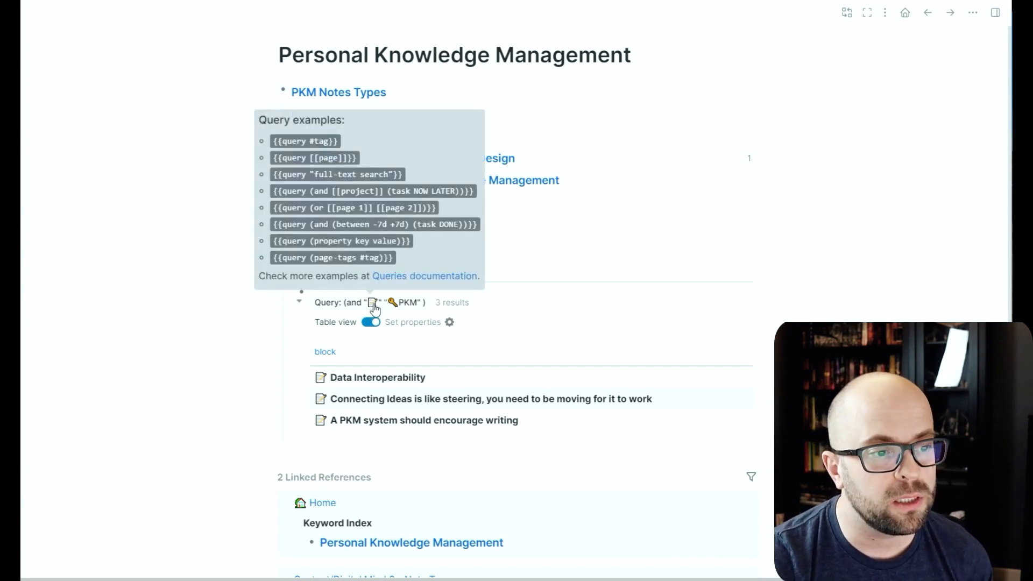
pyautogui.moveTo(267, 323)
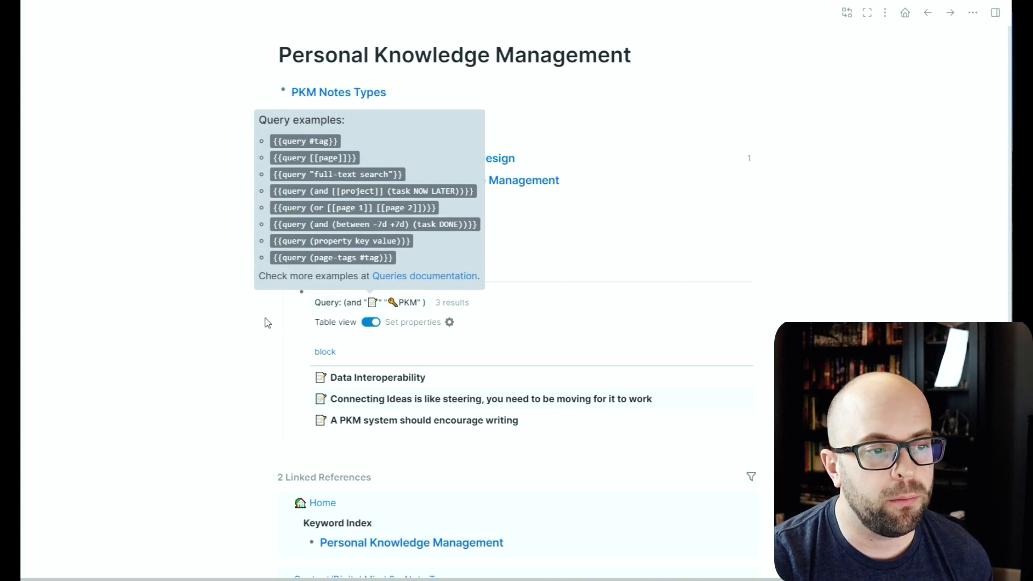
pyautogui.moveTo(163, 329)
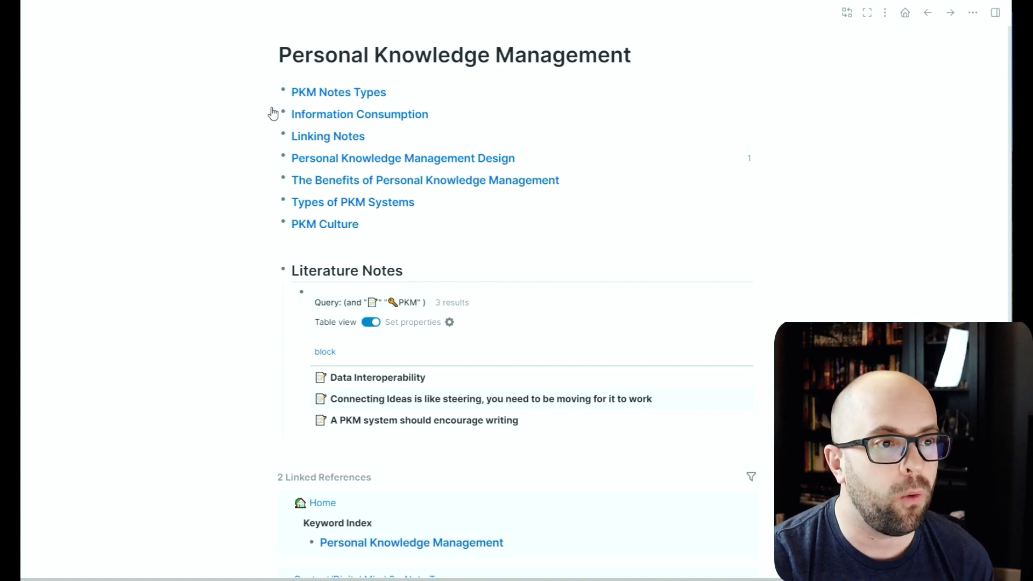
pyautogui.click(273, 158)
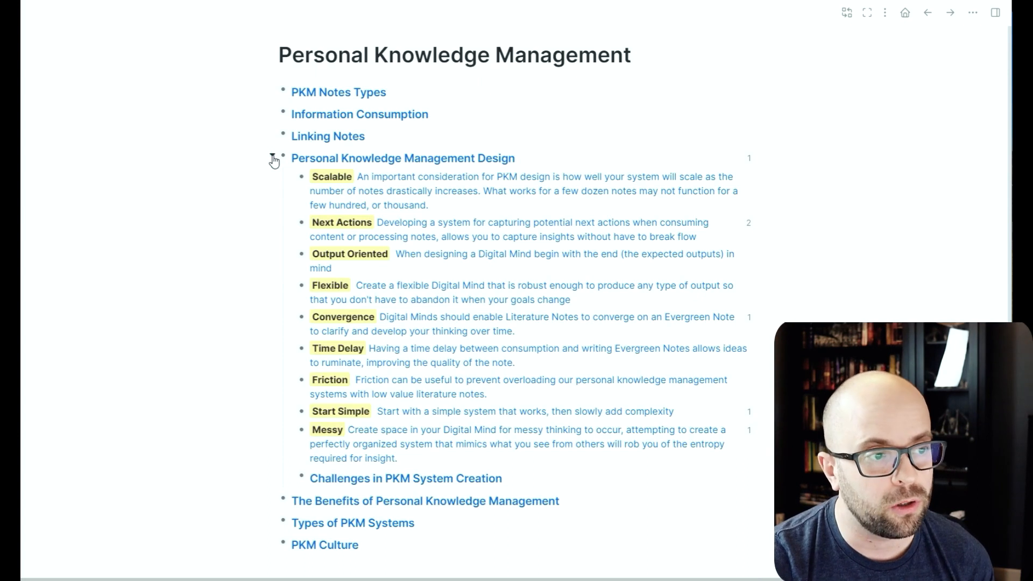
pyautogui.click(275, 158)
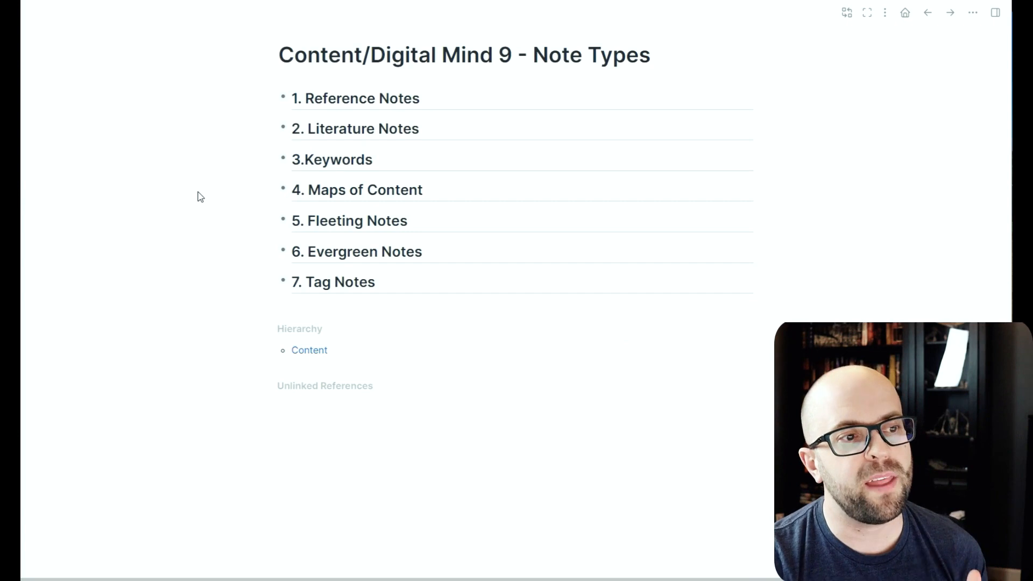
pyautogui.moveTo(282, 197)
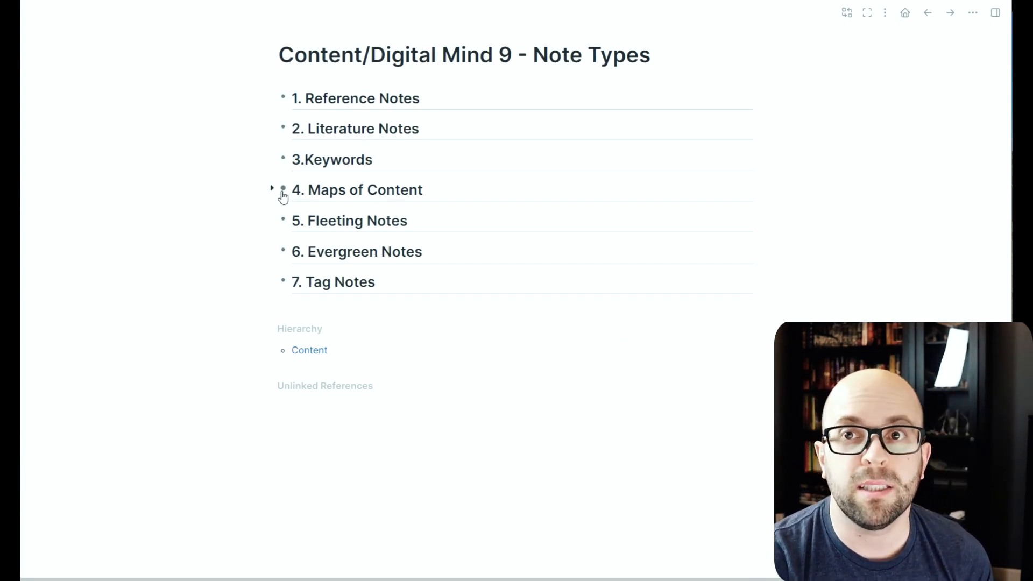
# - From Maps of Content, open the Personal Knowledge Management Design example and expand its block
pyautogui.click(284, 190)
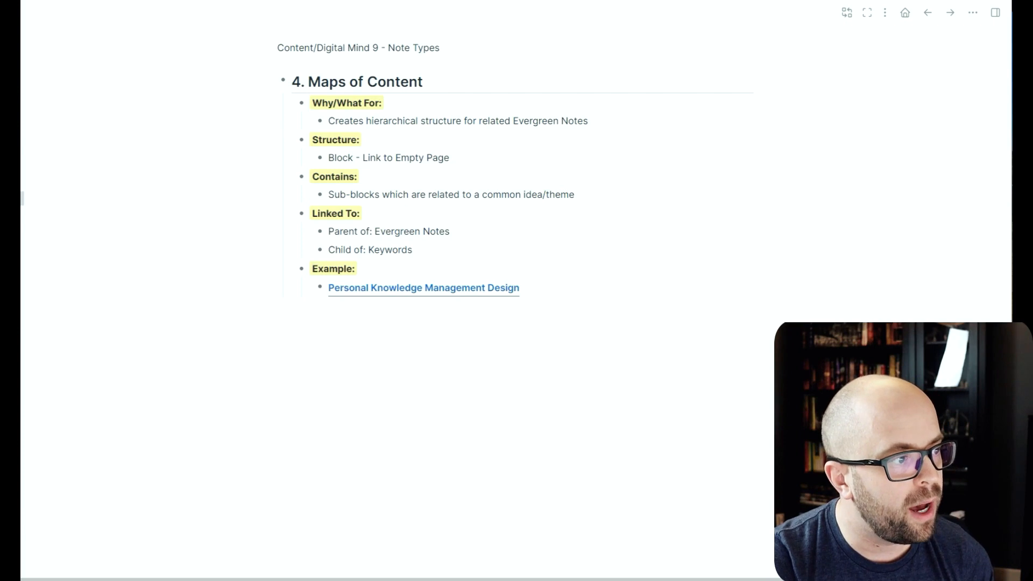
pyautogui.click(423, 287)
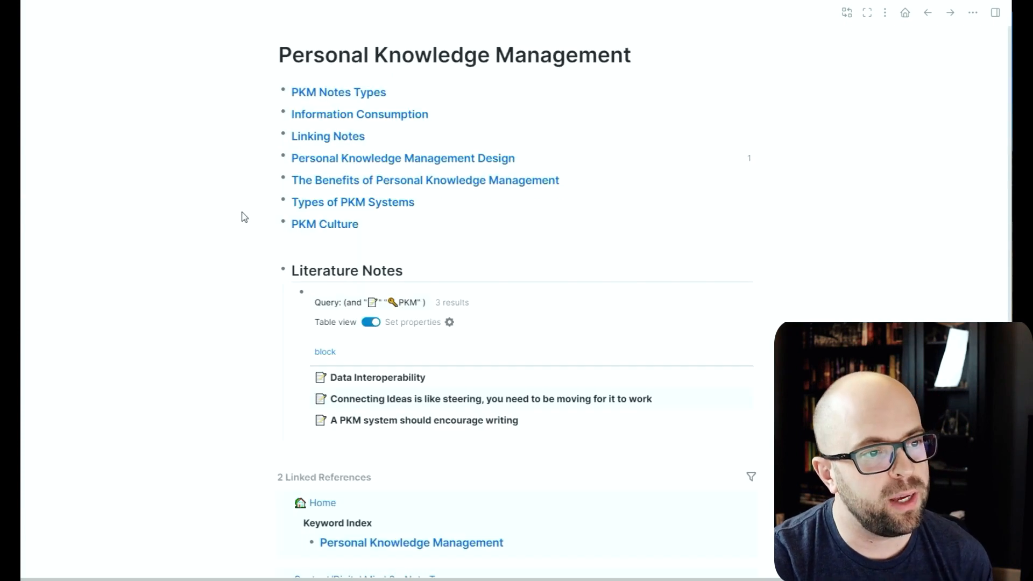
pyautogui.click(271, 159)
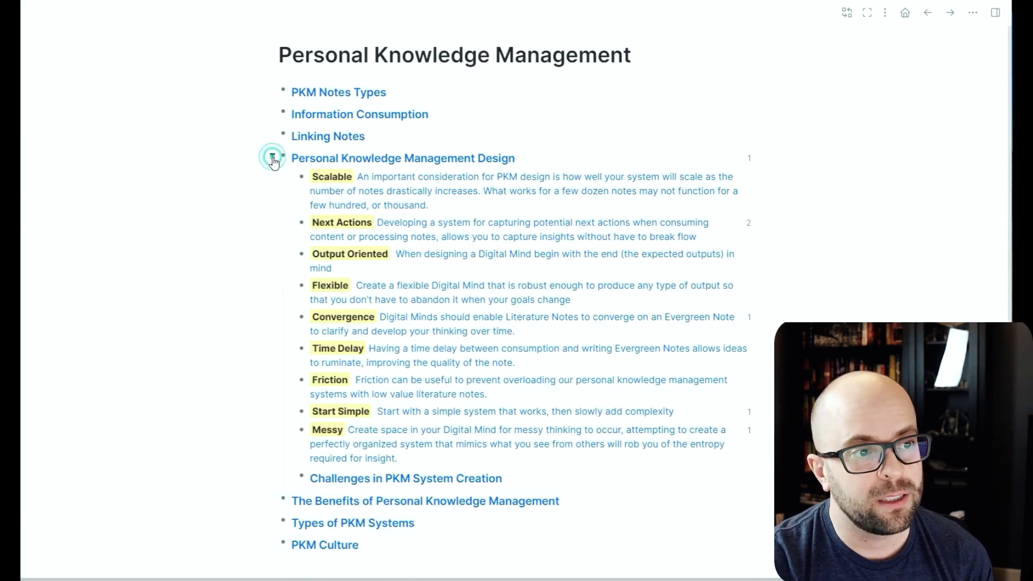
pyautogui.click(272, 157)
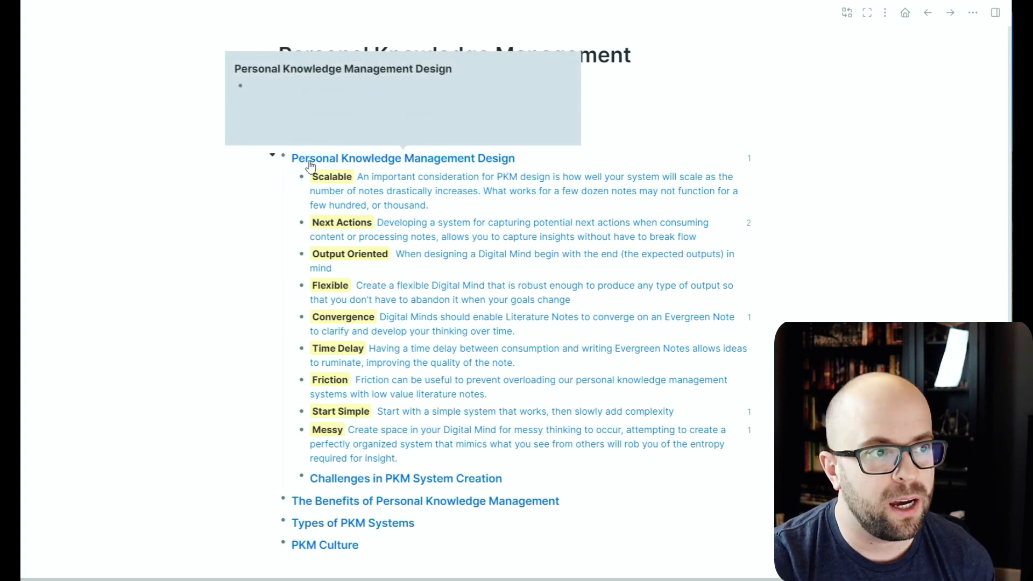
pyautogui.moveTo(422, 163)
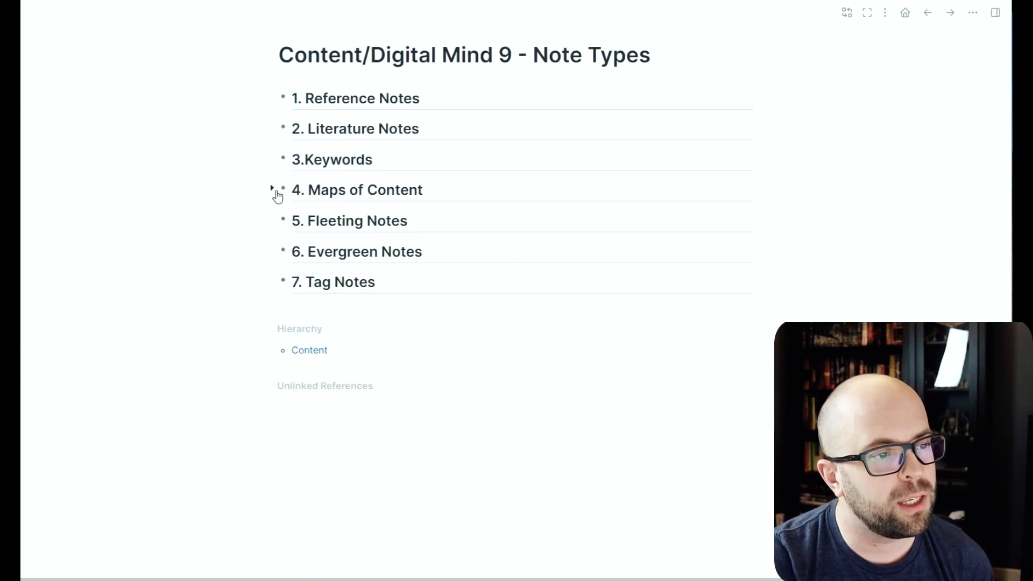
# - Zoom back into the '4. Maps of Content' block showing its design example
pyautogui.click(283, 190)
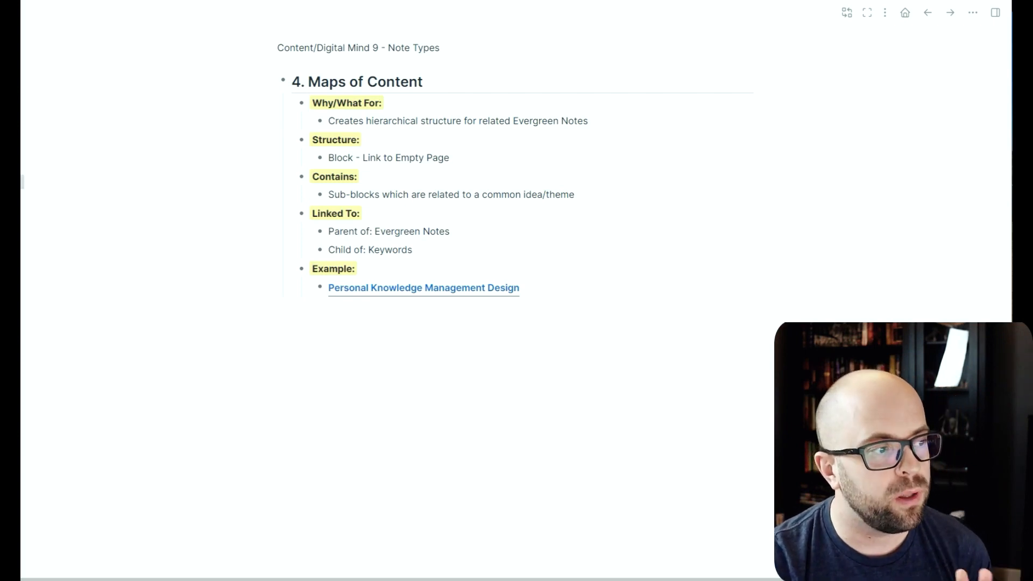
# - Open the 'Personal Knowledge Management Design' example linked from Maps of Content
pyautogui.click(423, 287)
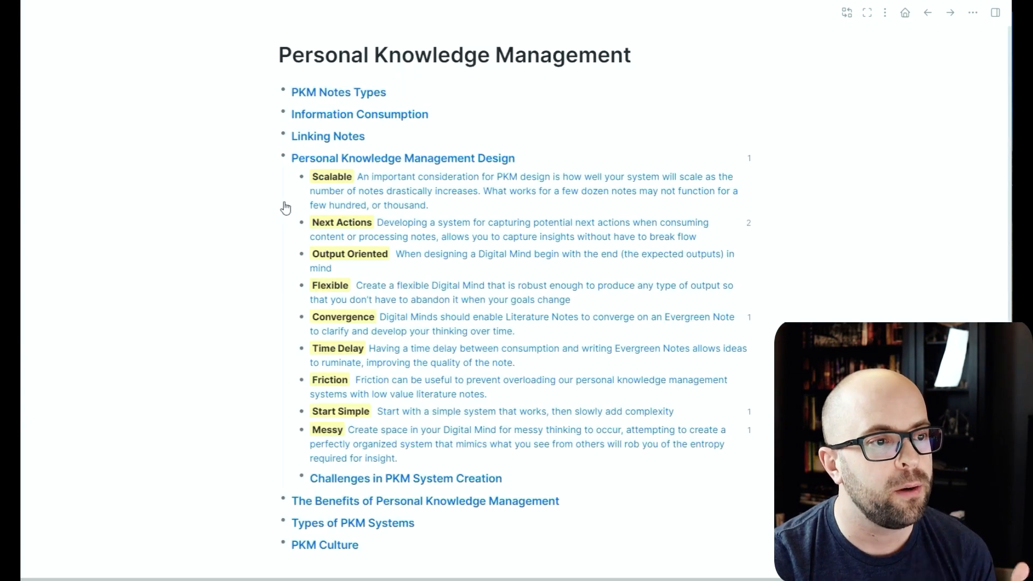
pyautogui.moveTo(388, 366)
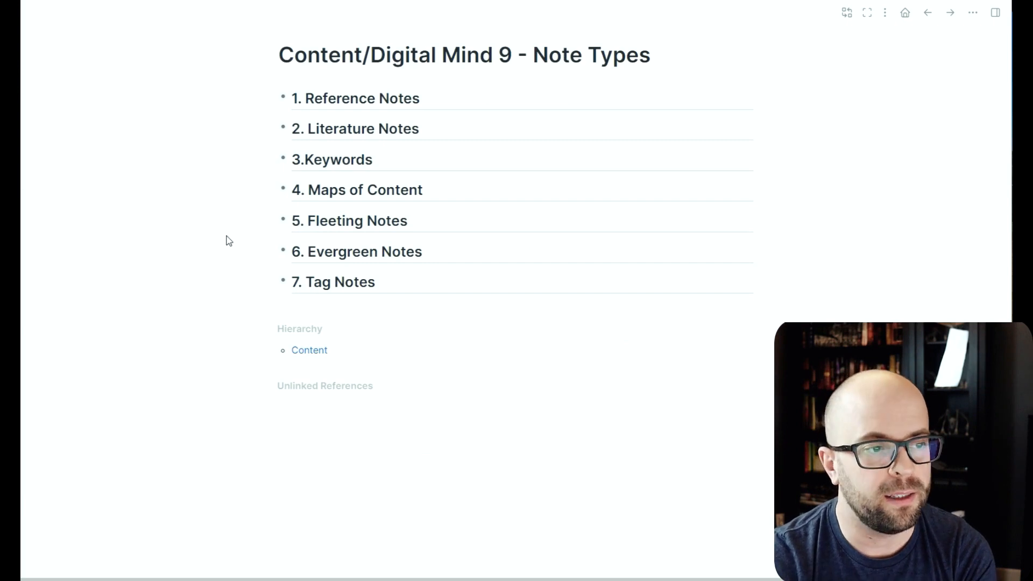
pyautogui.moveTo(284, 220)
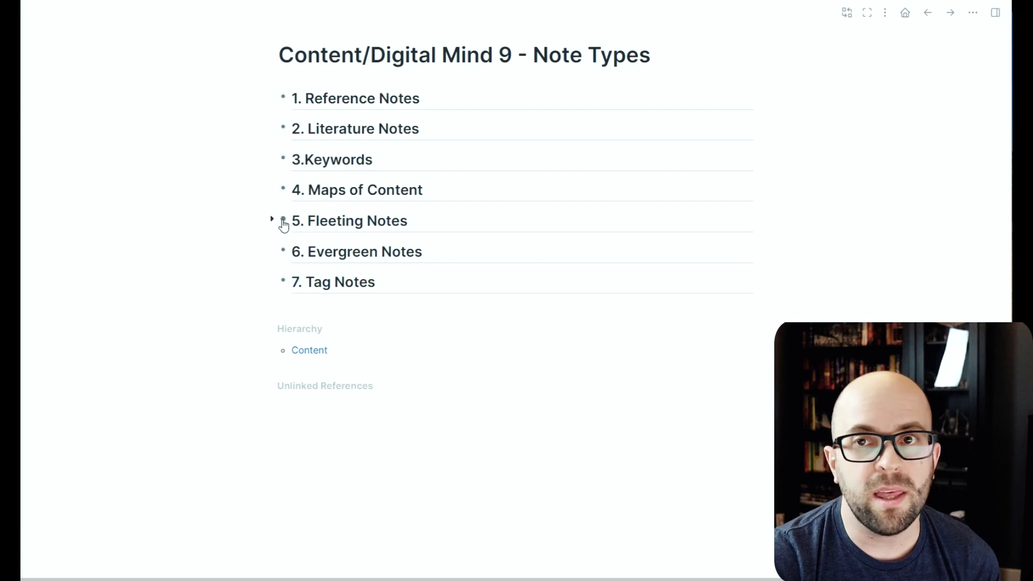
# - Zoom into the '5. Fleeting Notes' block with its expanded embedded example
pyautogui.click(282, 220)
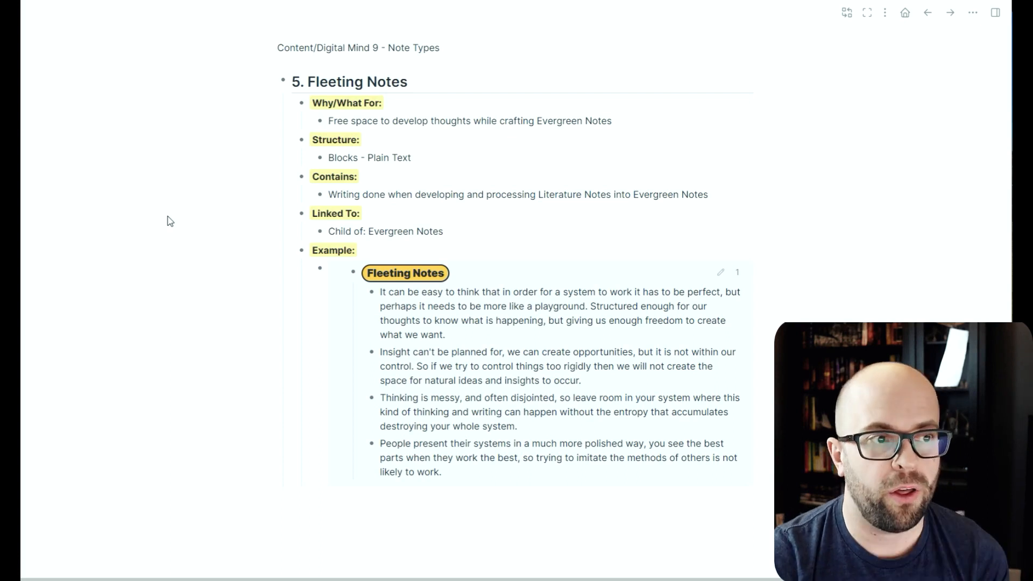
pyautogui.moveTo(335, 269)
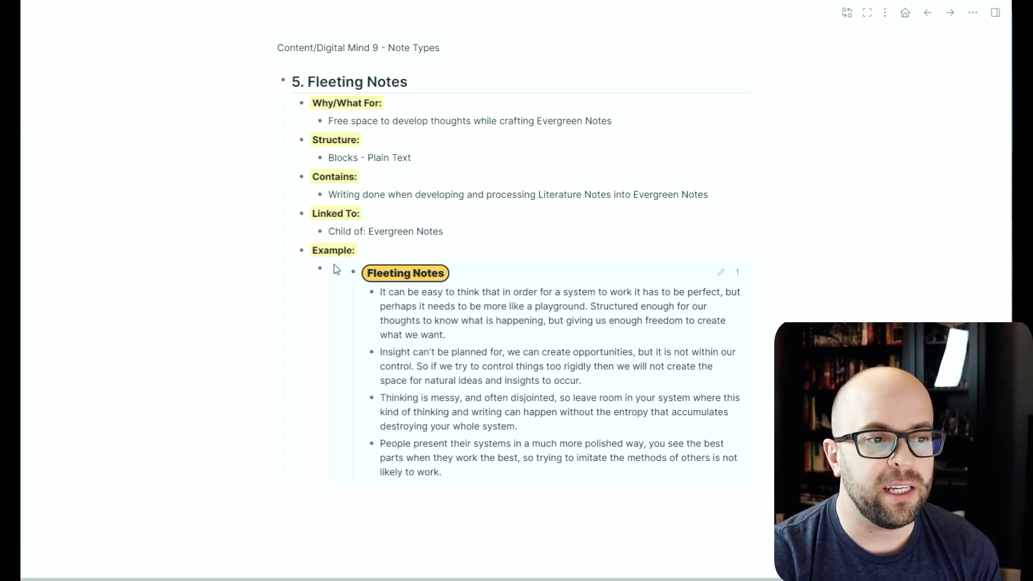
pyautogui.moveTo(446, 407)
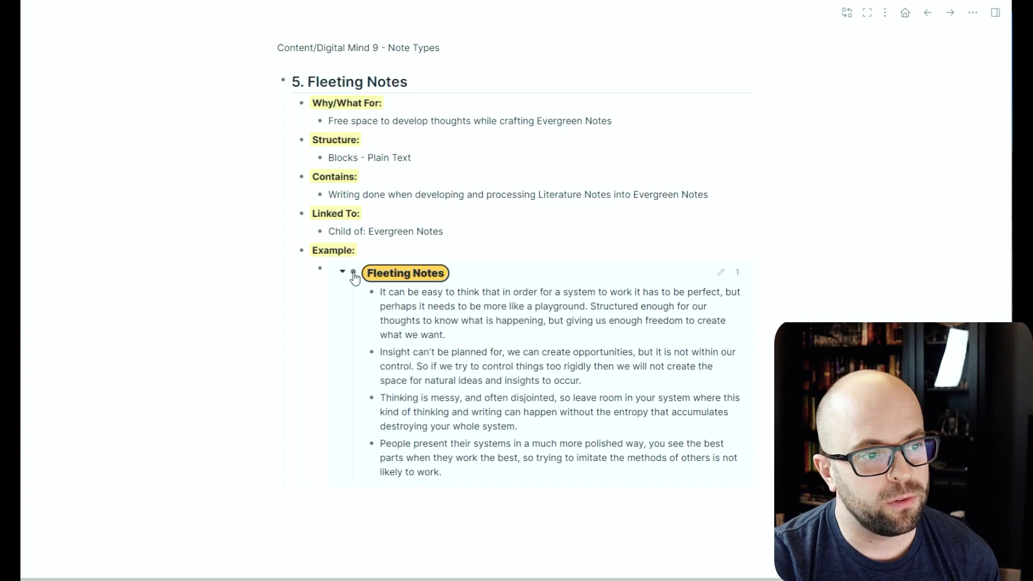
# - Open the embedded example's original Messy block and scroll through it
pyautogui.click(406, 273)
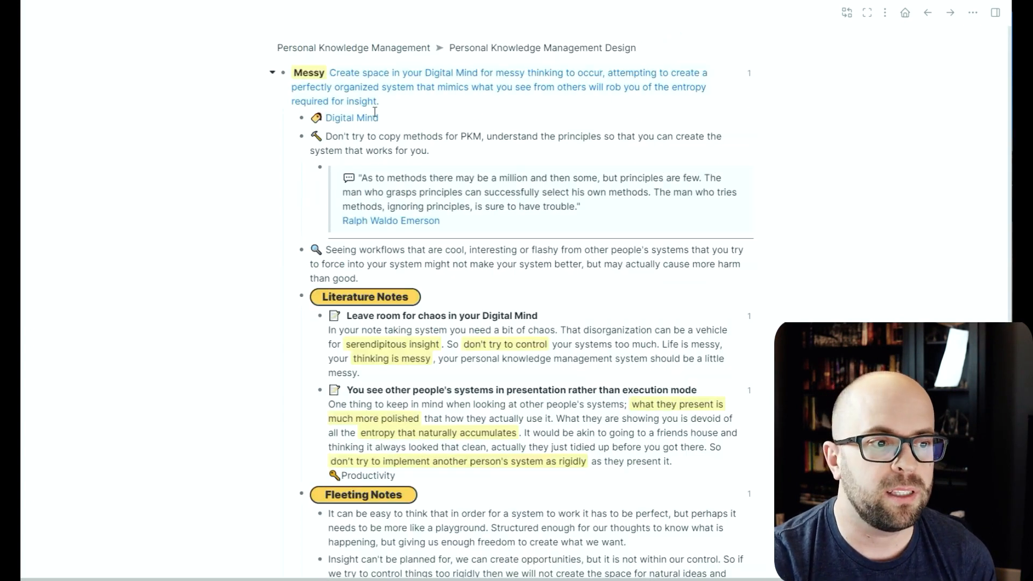
pyautogui.scroll(-3)
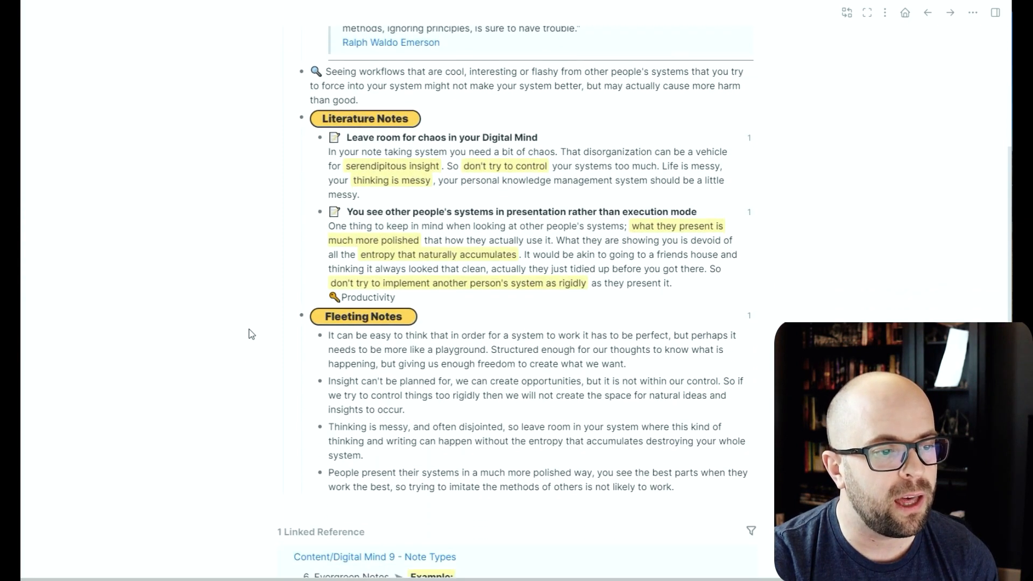
pyautogui.moveTo(440, 413)
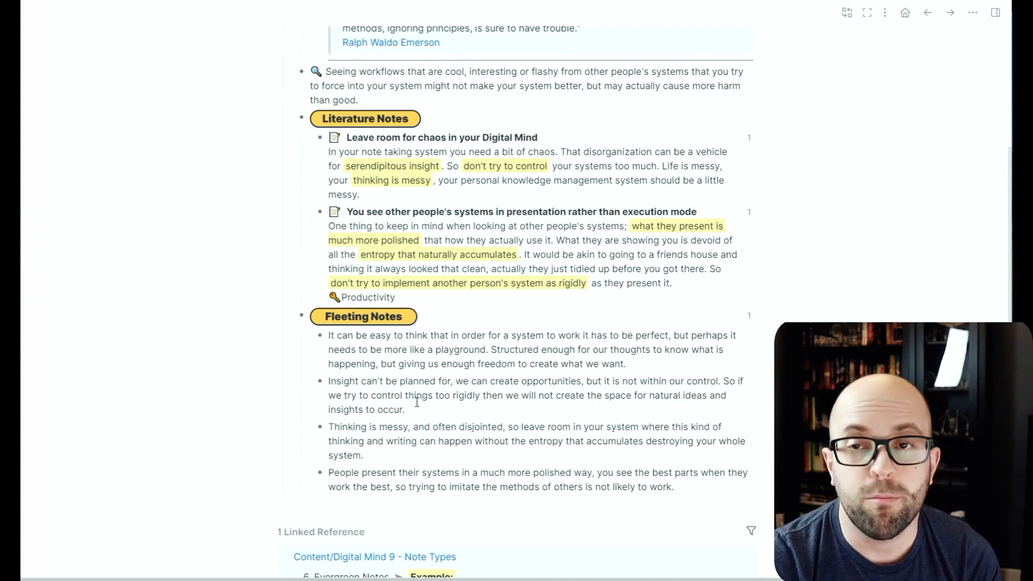
pyautogui.scroll(3)
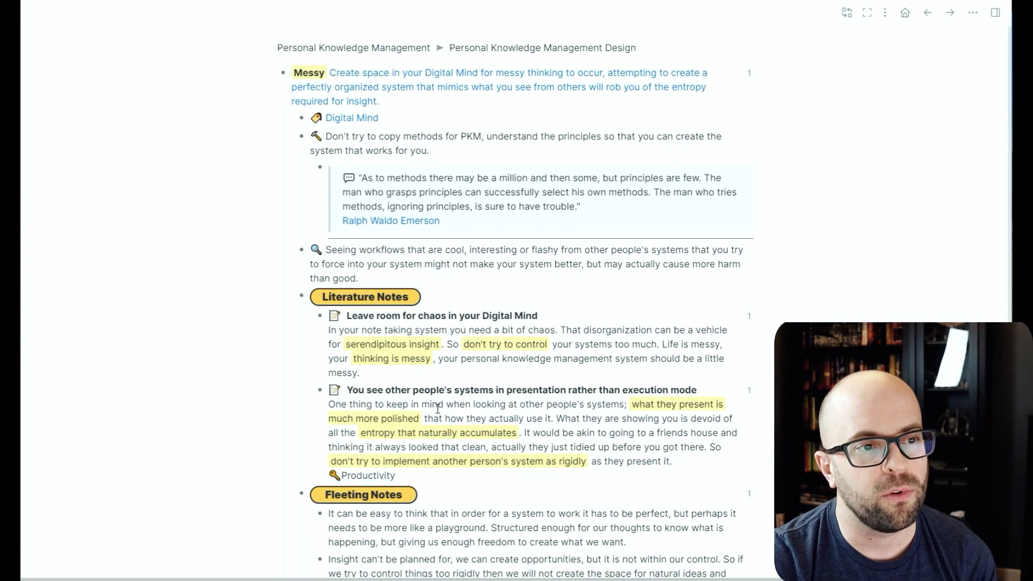
pyautogui.moveTo(243, 214)
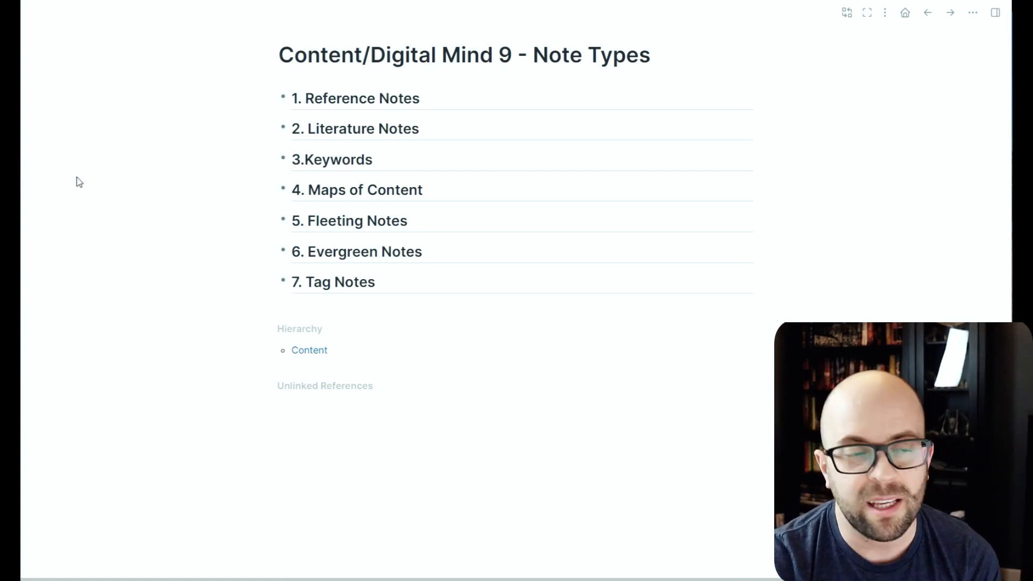
pyautogui.moveTo(281, 251)
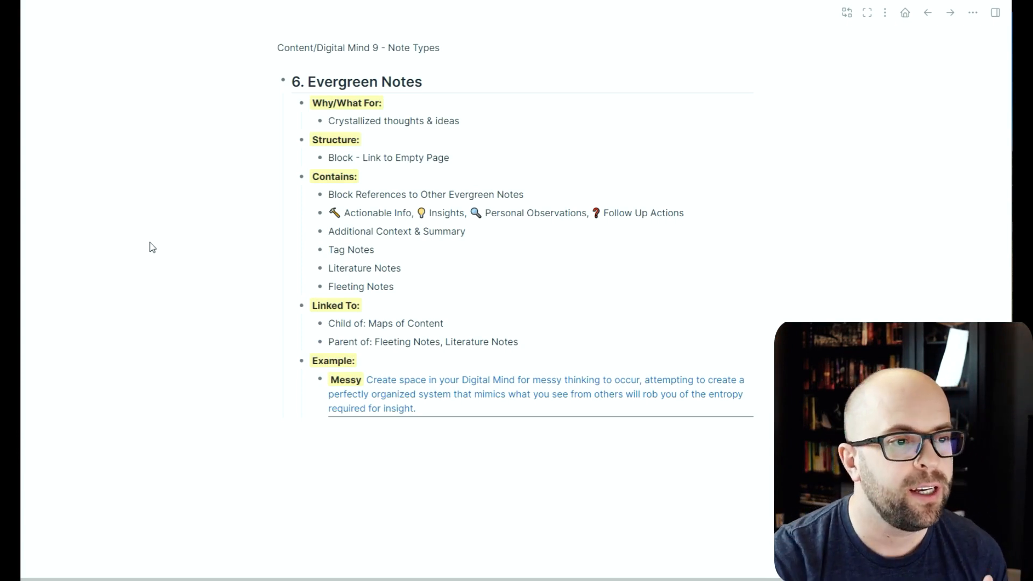
pyautogui.moveTo(350, 384)
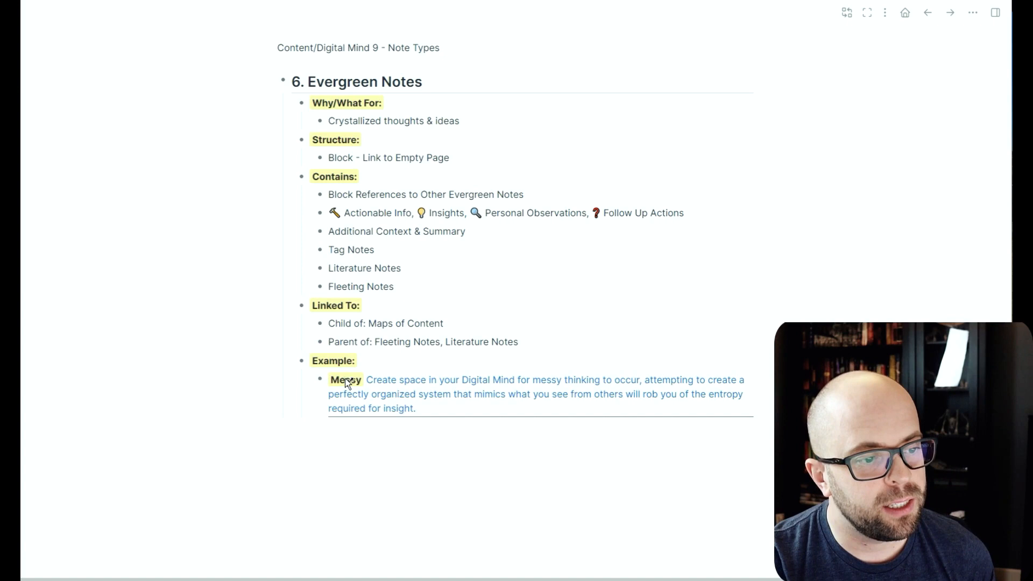
pyautogui.click(345, 379)
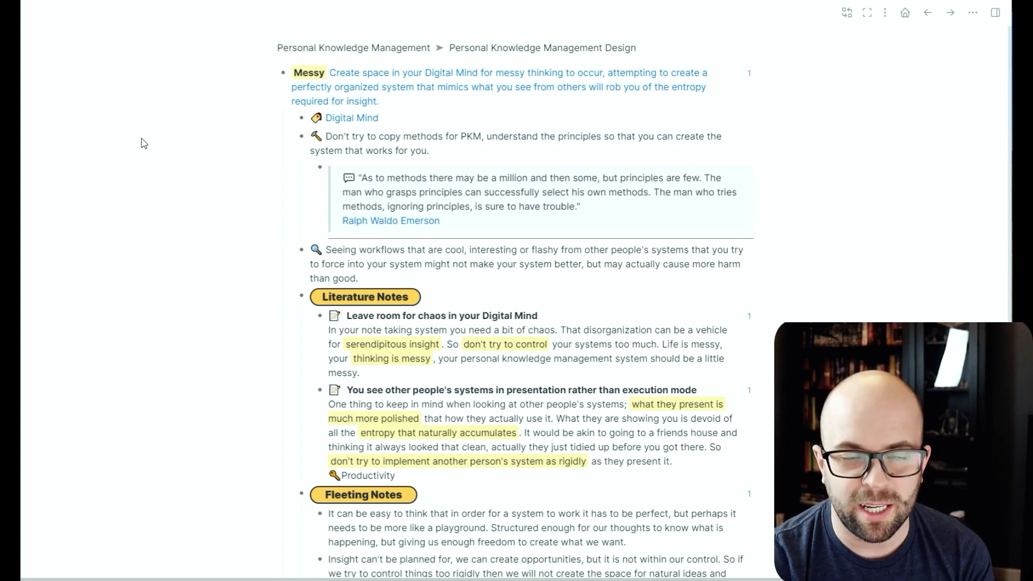
pyautogui.moveTo(38, 141)
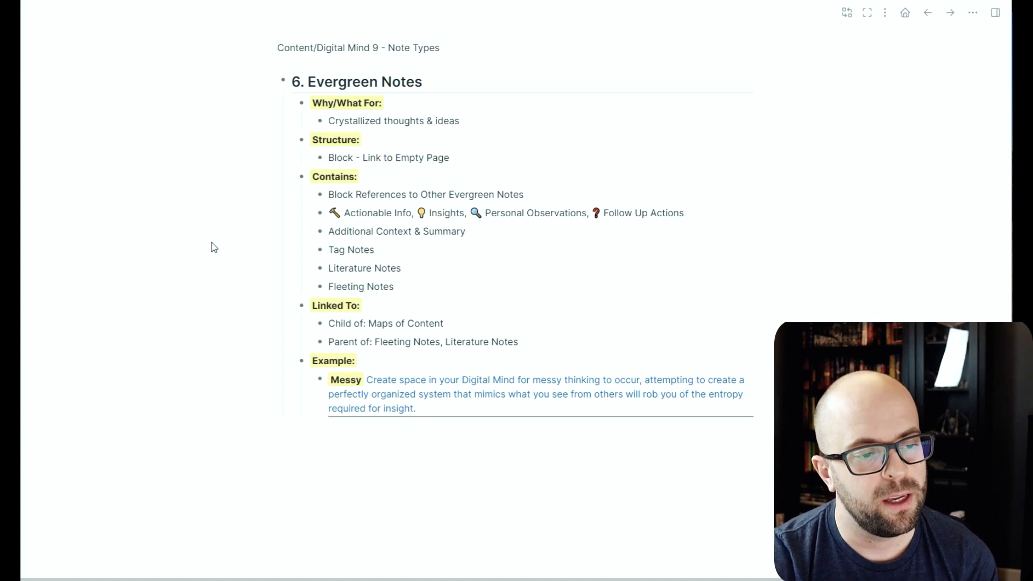
pyautogui.moveTo(343, 386)
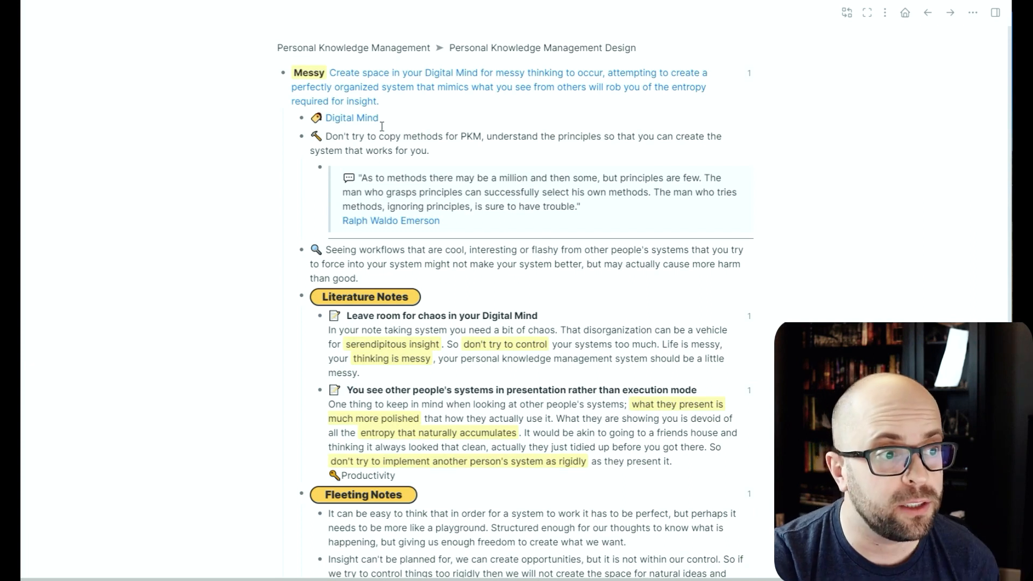
pyautogui.moveTo(541, 197)
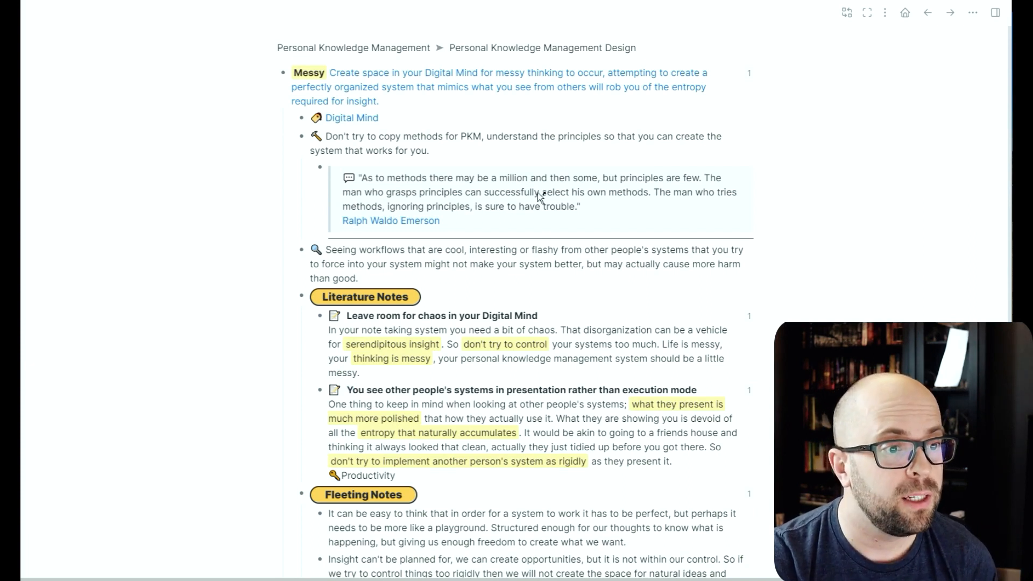
pyautogui.moveTo(390, 221)
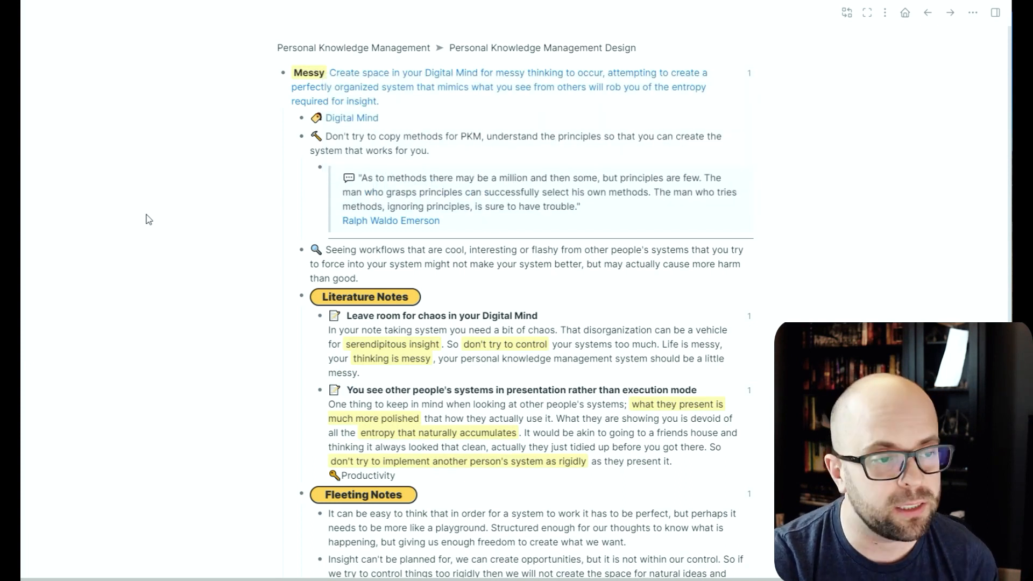
pyautogui.moveTo(164, 223)
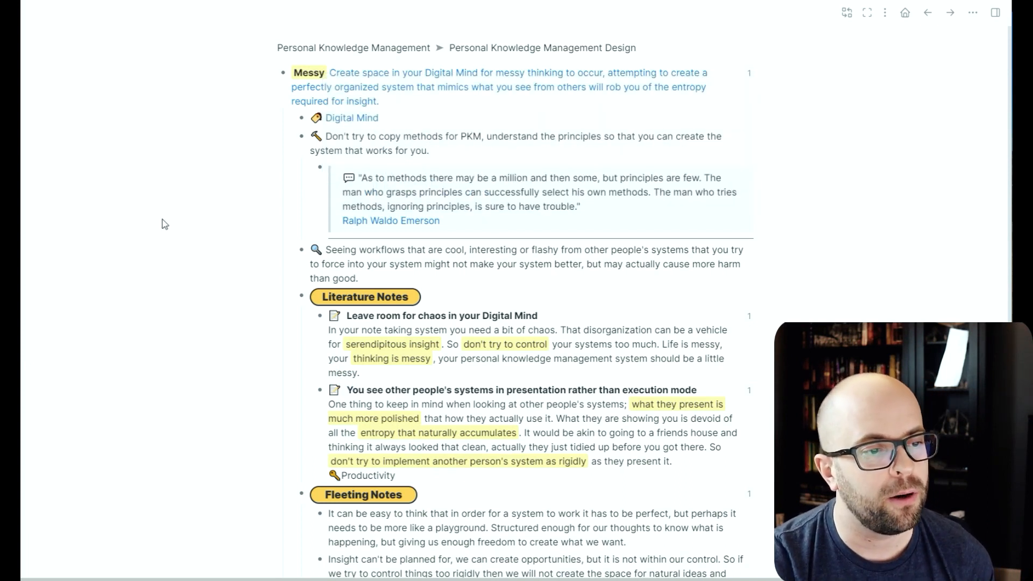
# - Scroll down through the Messy note's child blocks, then back up
pyautogui.scroll(-3)
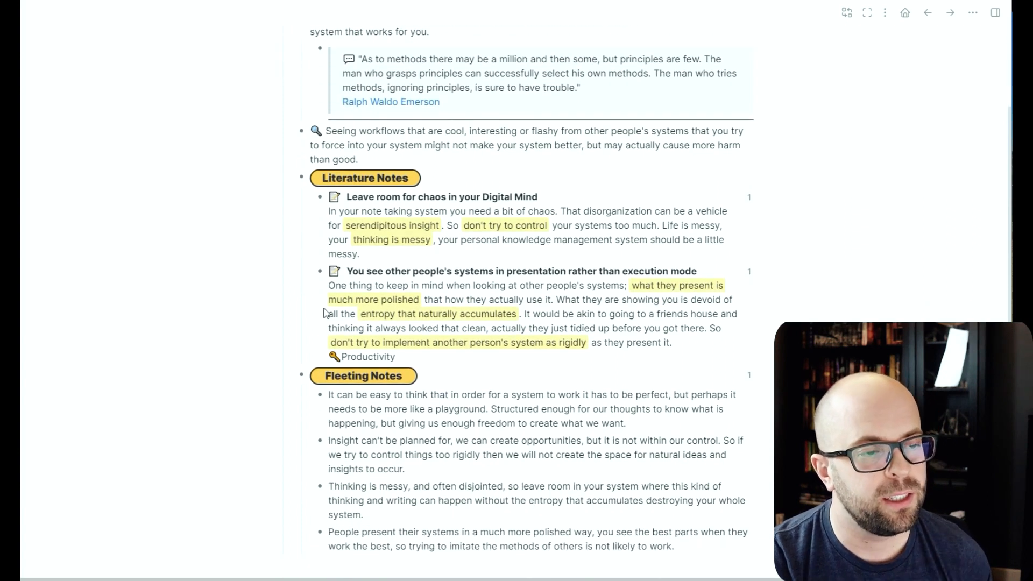
pyautogui.scroll(3)
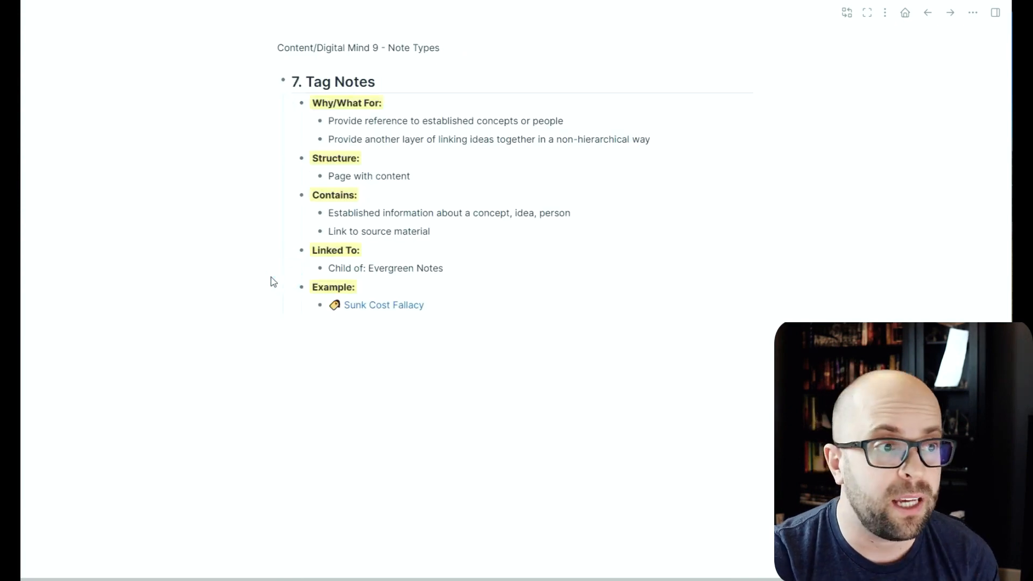
pyautogui.moveTo(166, 172)
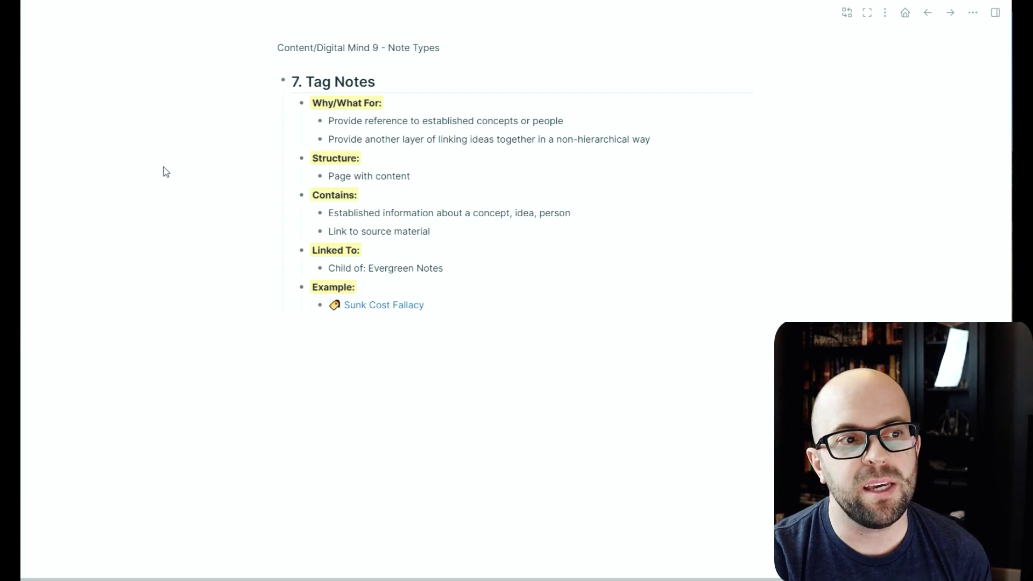
pyautogui.moveTo(394, 310)
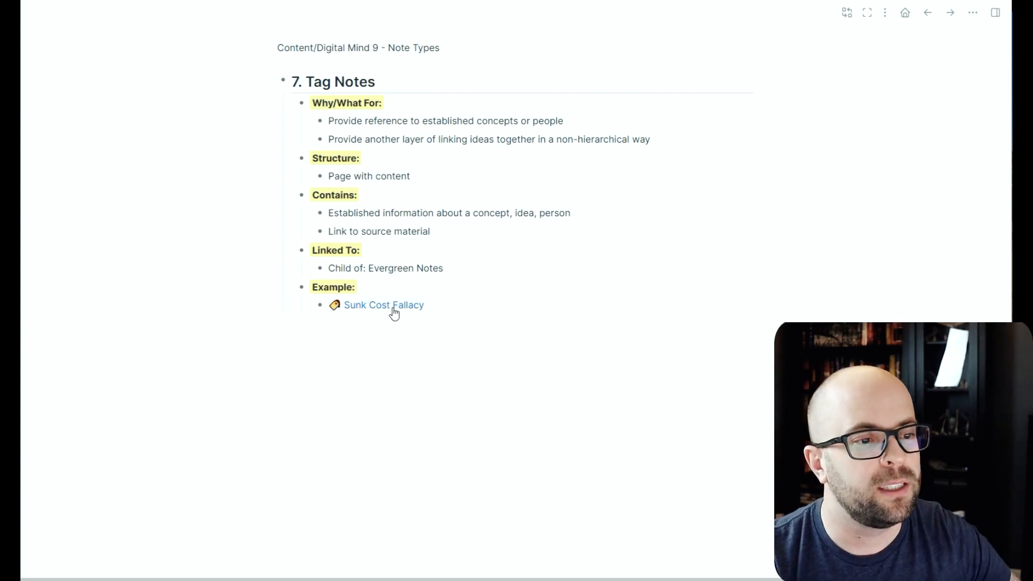
pyautogui.moveTo(148, 328)
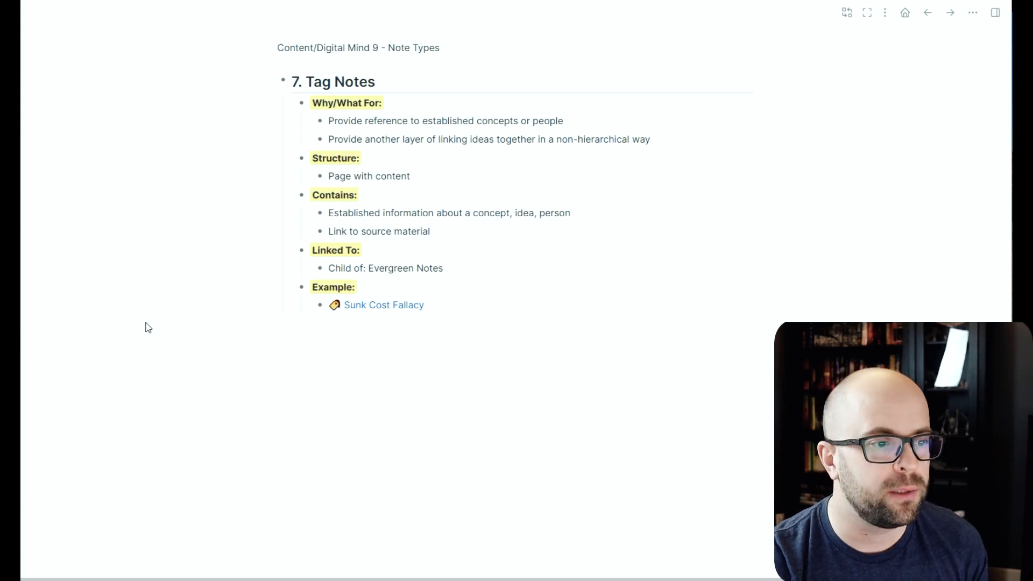
pyautogui.moveTo(388, 310)
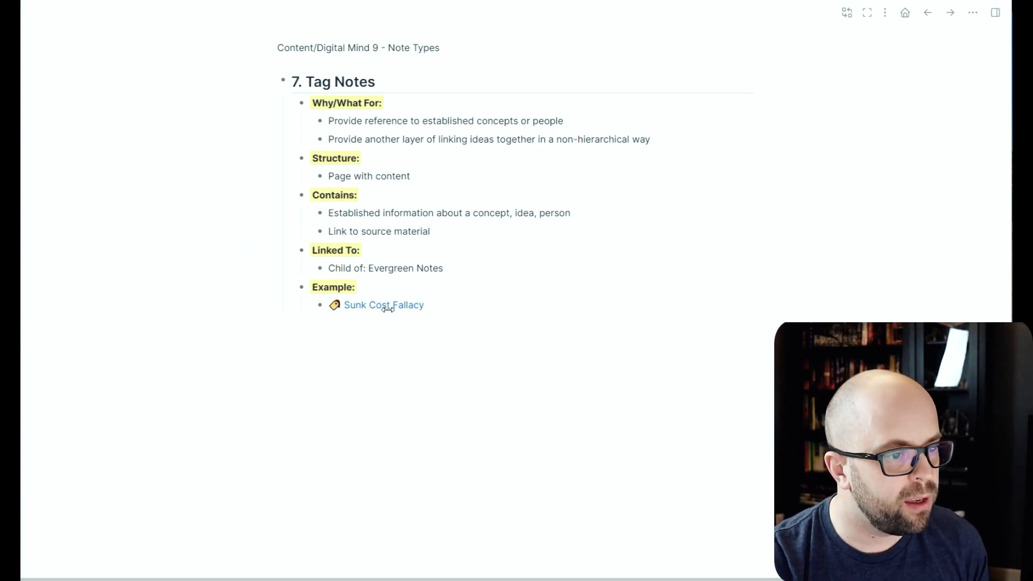
# - Open the Sunk Cost Fallacy example page in the sidebar beside Tag Notes
pyautogui.click(383, 305)
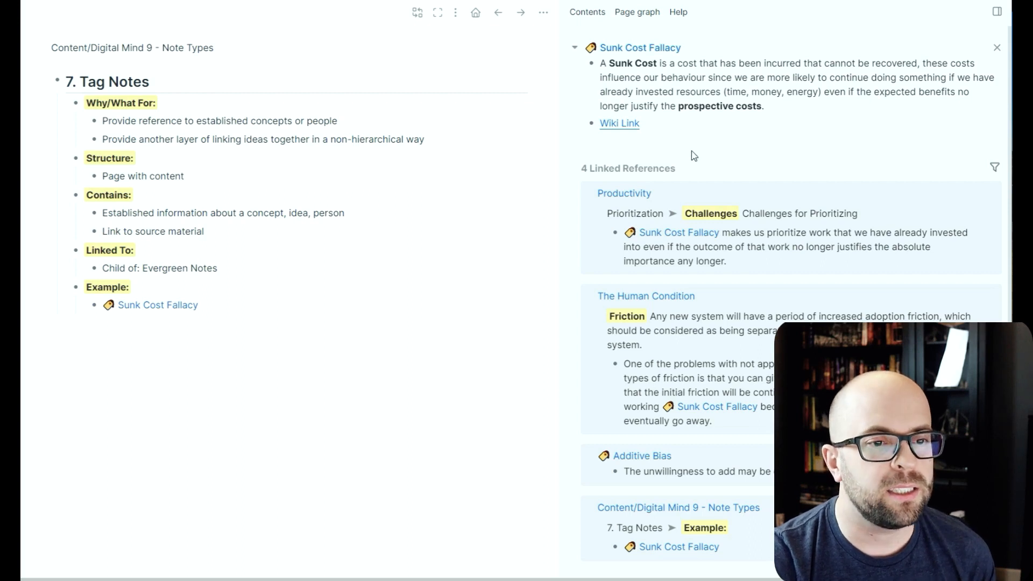
pyautogui.moveTo(755, 284)
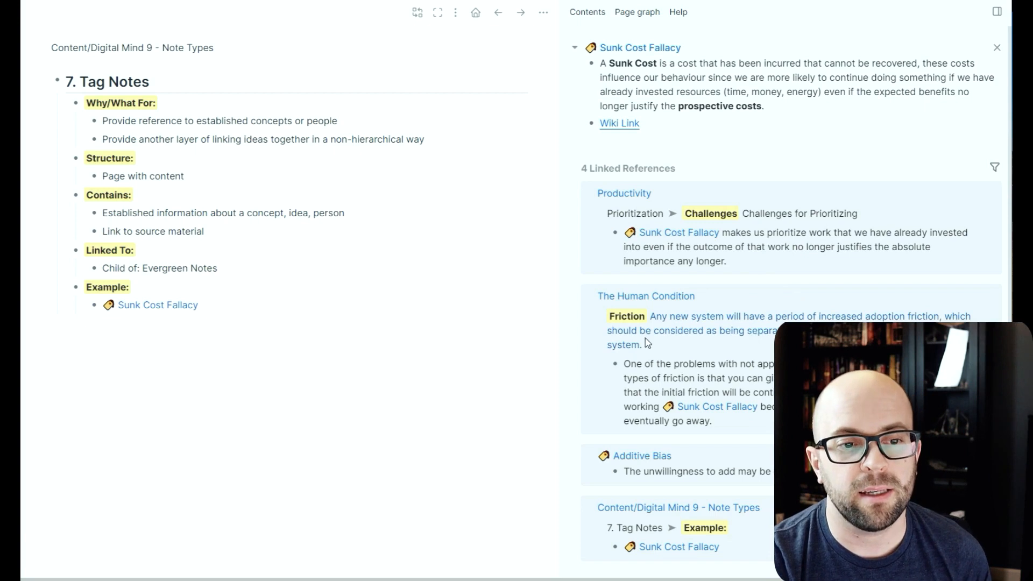
pyautogui.moveTo(570, 336)
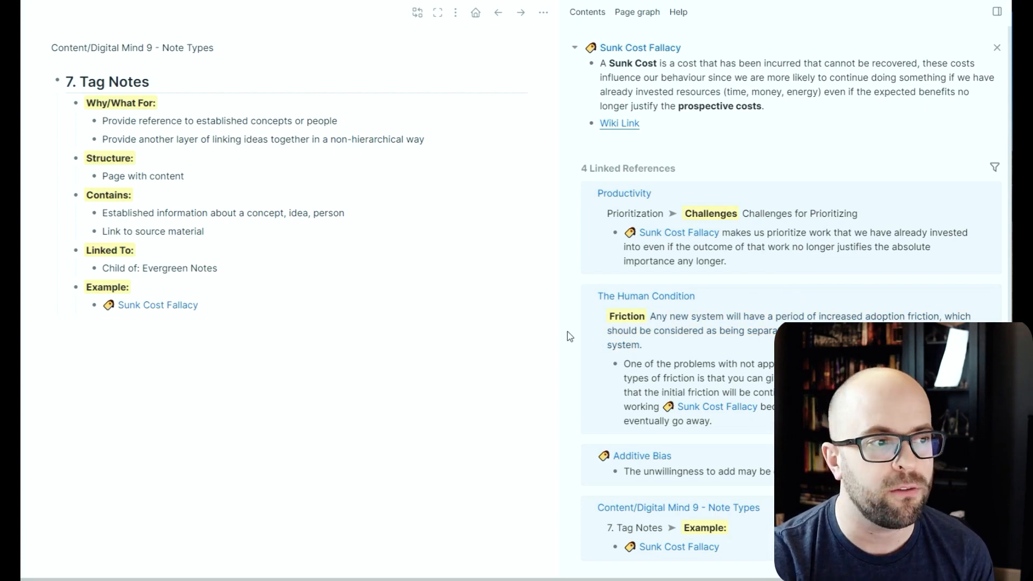